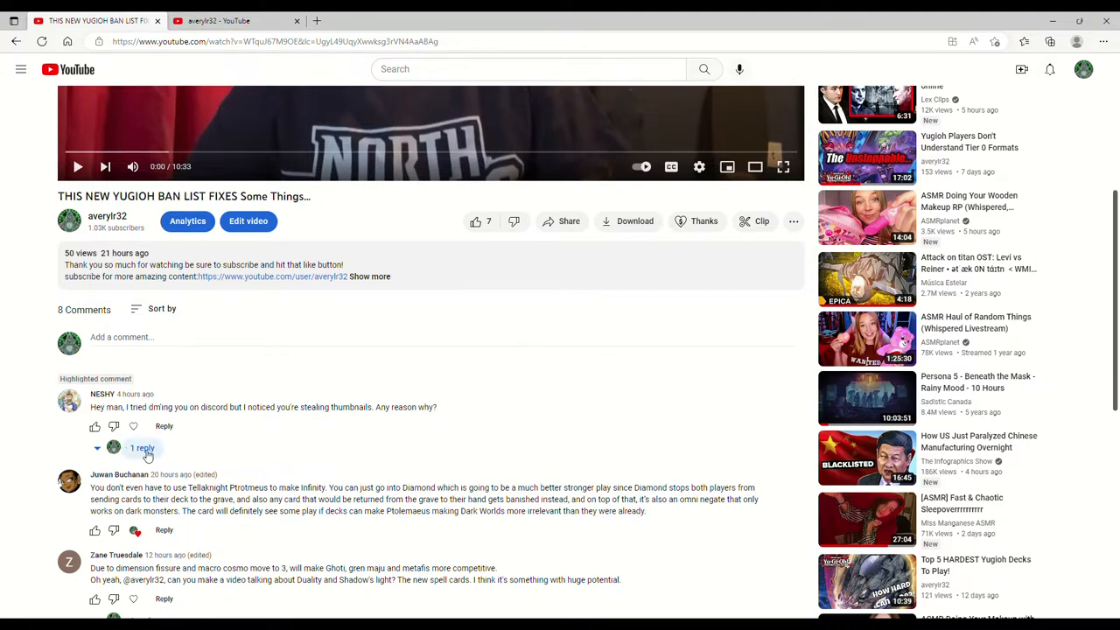
Expand the one reply under the stolen-thumbnails comment to show the creator's denial
{"action": "left_click", "coordinate": [142, 447]}
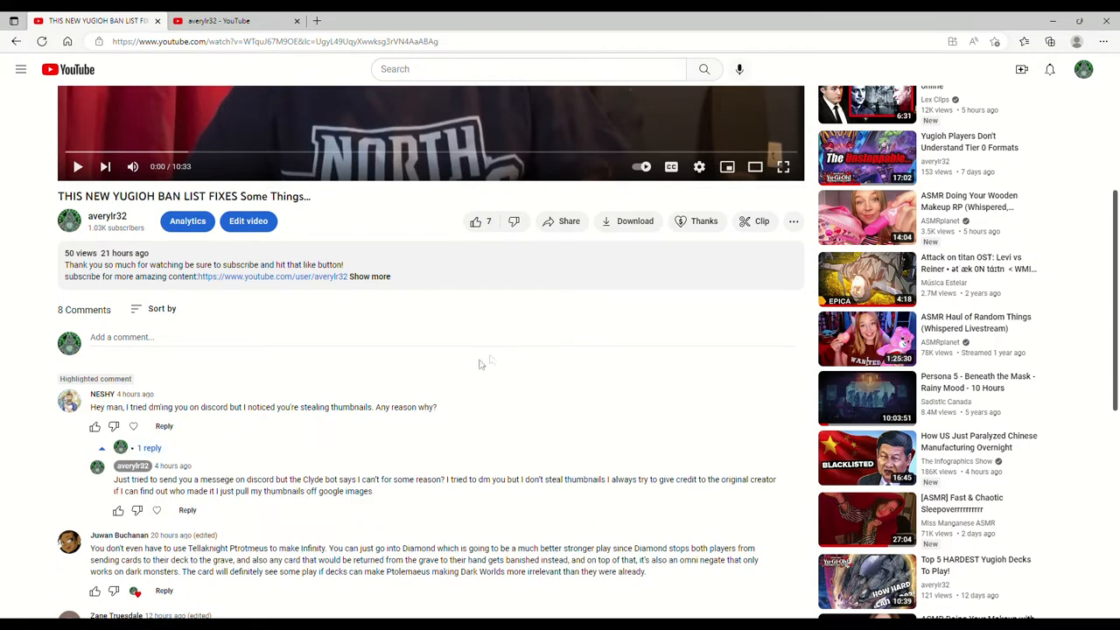
{"action": "mouse_move", "coordinate": [543, 344]}
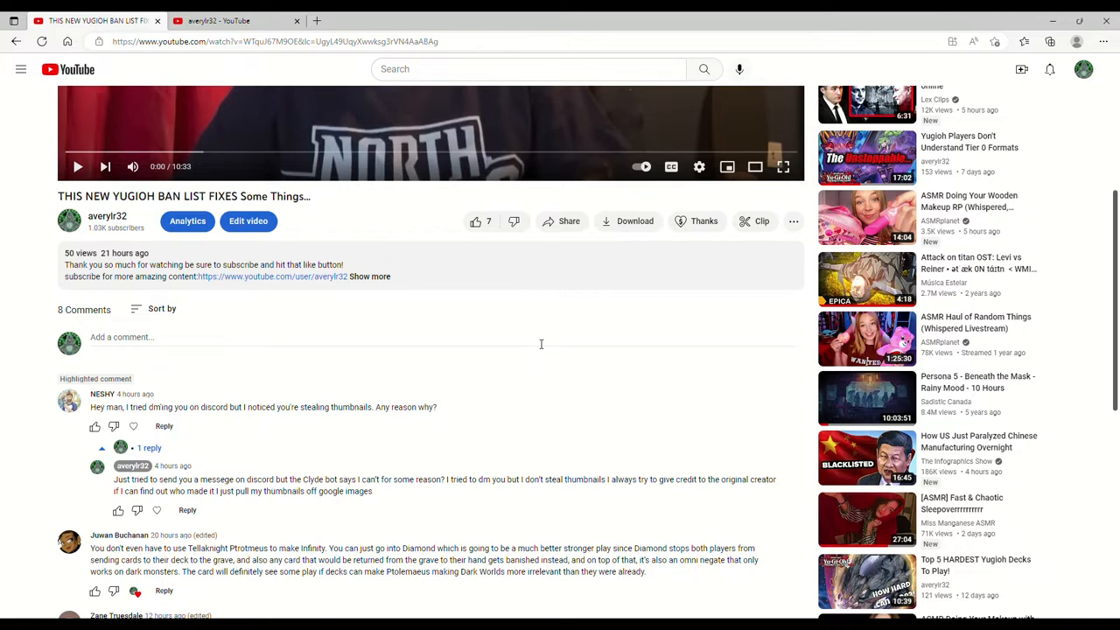
{"action": "mouse_move", "coordinate": [211, 117]}
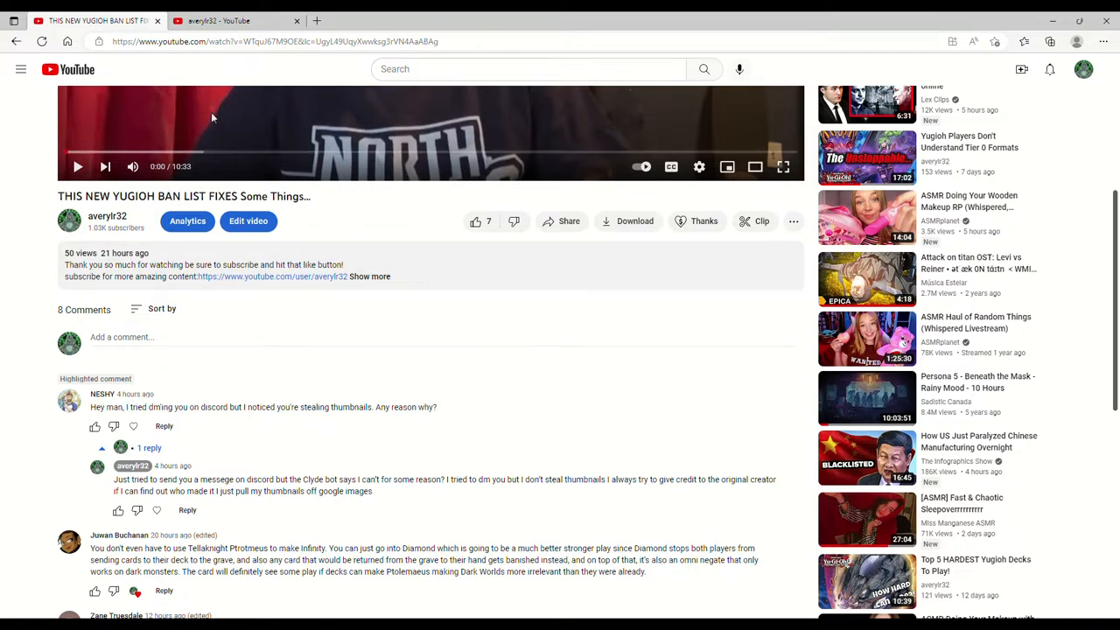
Switch to the channel's Videos page and scroll to the second row of uploads
{"action": "left_click", "coordinate": [106, 216]}
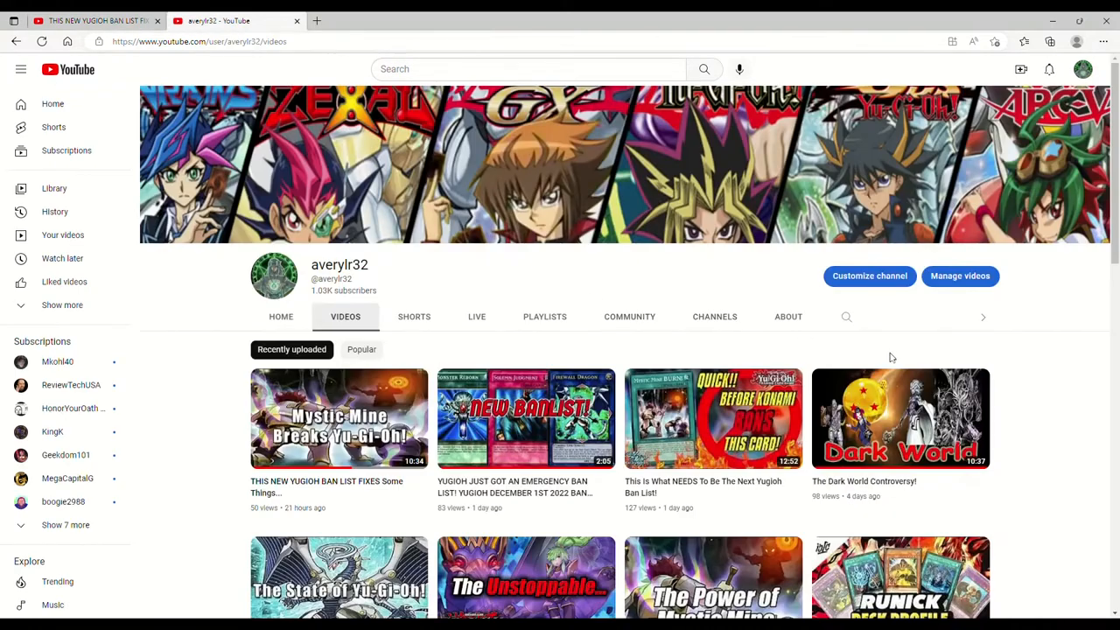
{"action": "mouse_move", "coordinate": [1083, 384]}
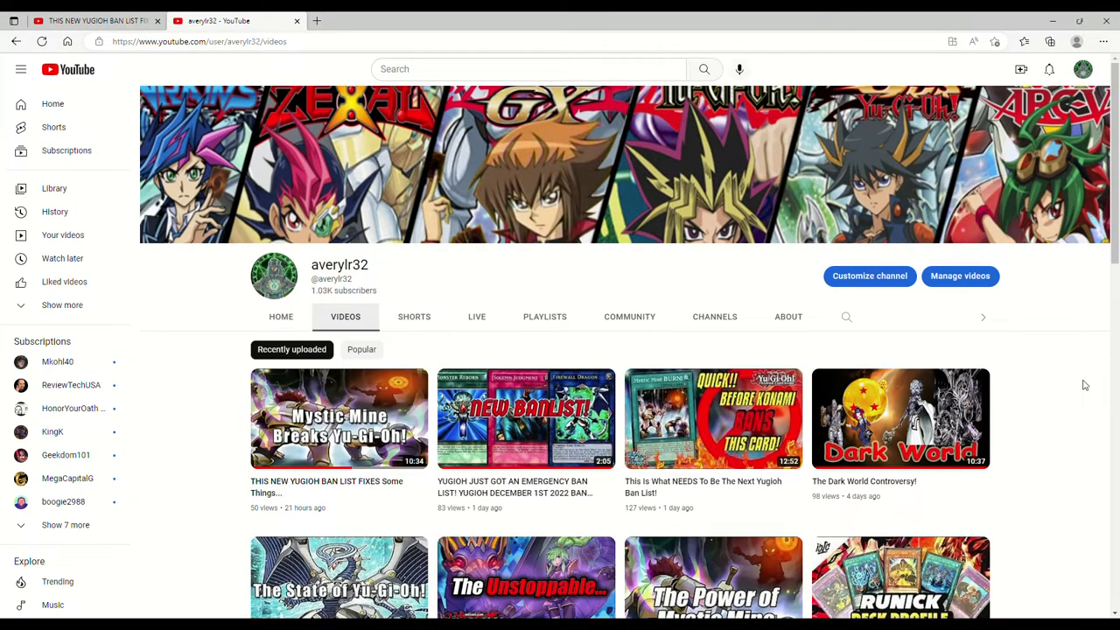
{"action": "mouse_move", "coordinate": [210, 404]}
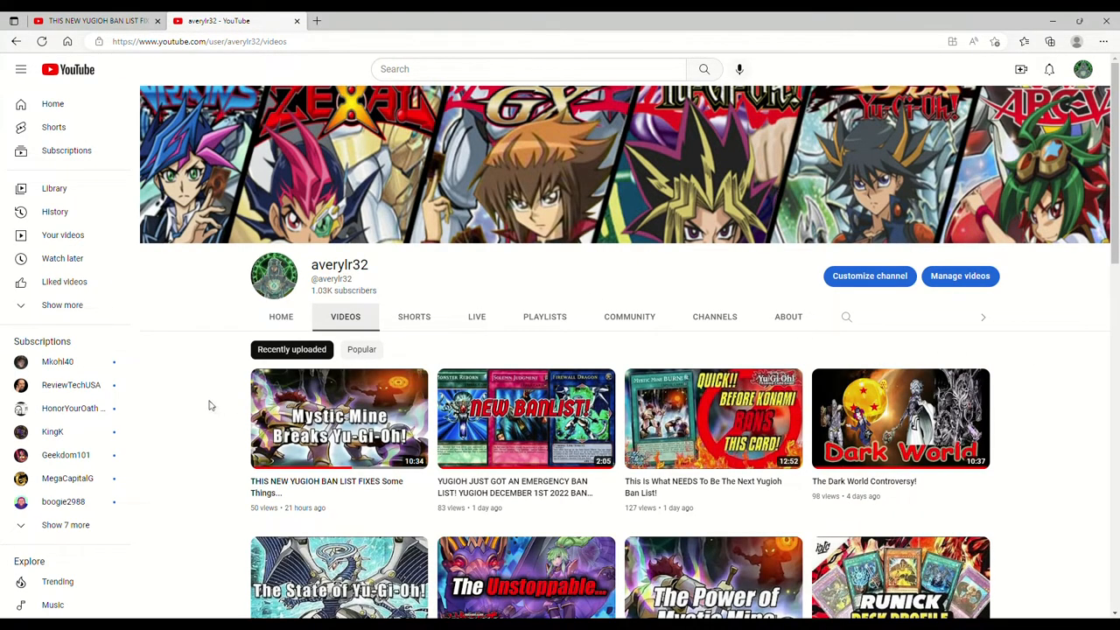
{"action": "mouse_move", "coordinate": [203, 397]}
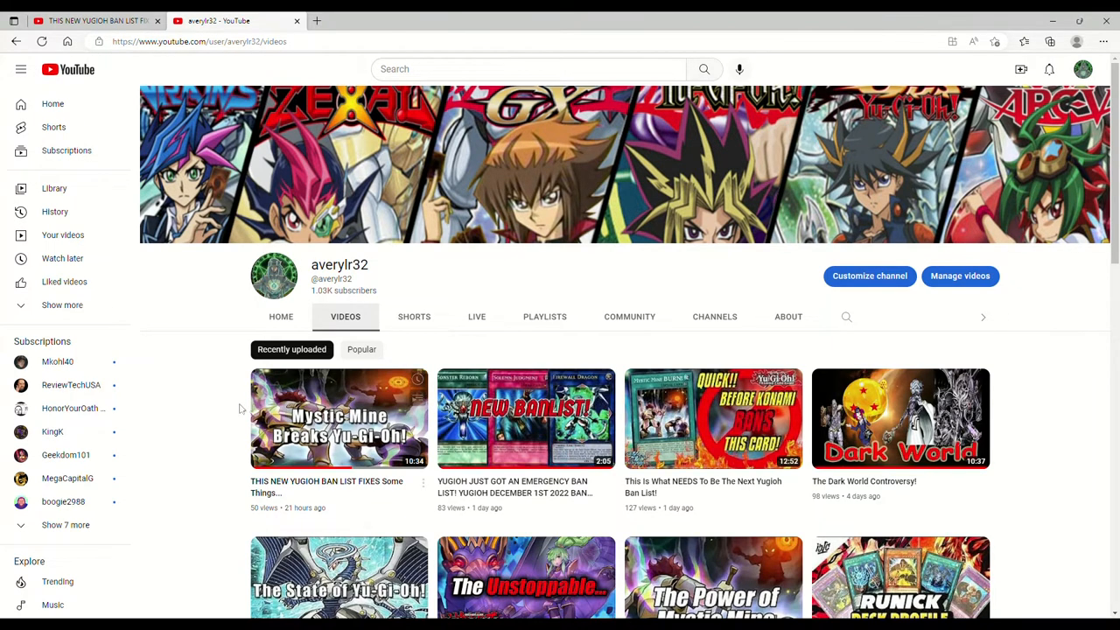
{"action": "mouse_move", "coordinate": [182, 406]}
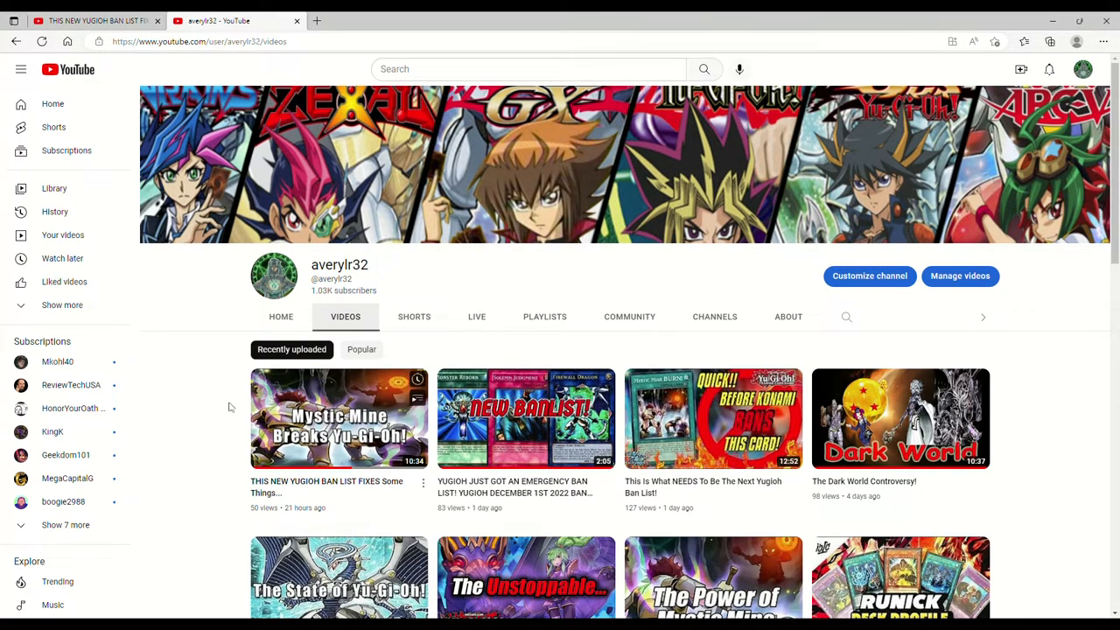
{"action": "scroll", "scroll_direction": "down", "scroll_amount": 3}
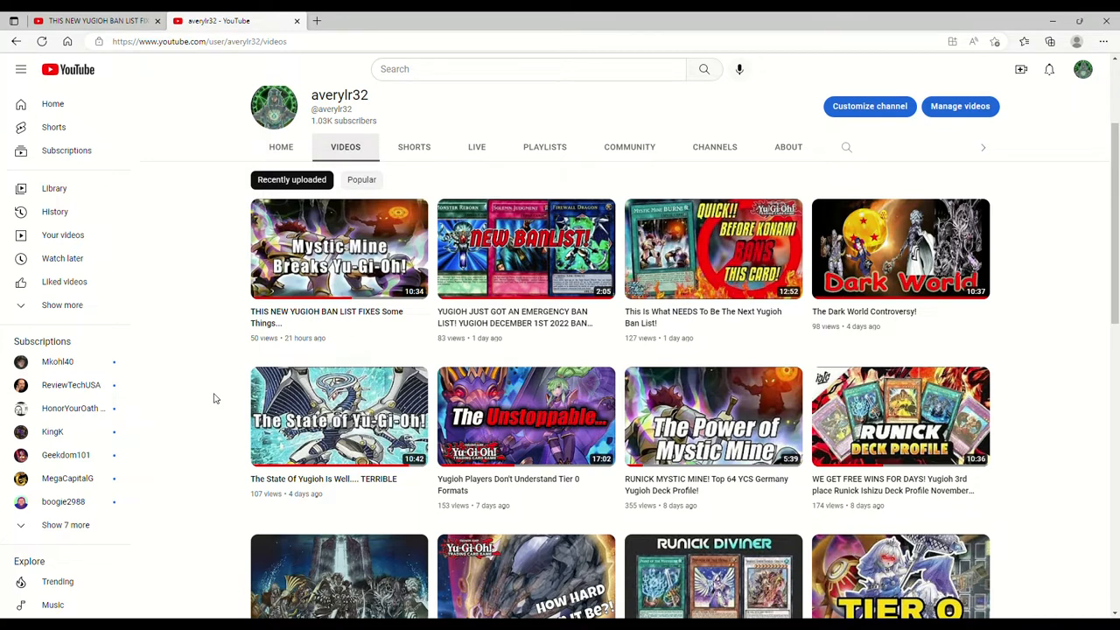
{"action": "mouse_move", "coordinate": [340, 416]}
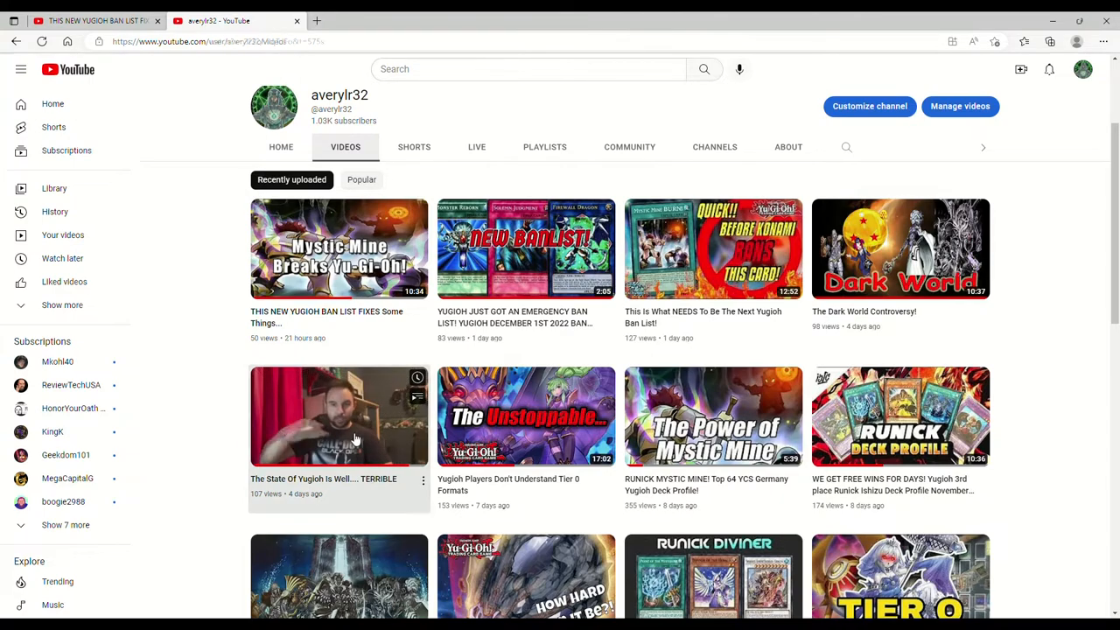
Preview 'The State Of Yugioh Is Well.... TERRIBLE', then view the emergency ban list video's description
{"action": "left_click", "coordinate": [339, 417]}
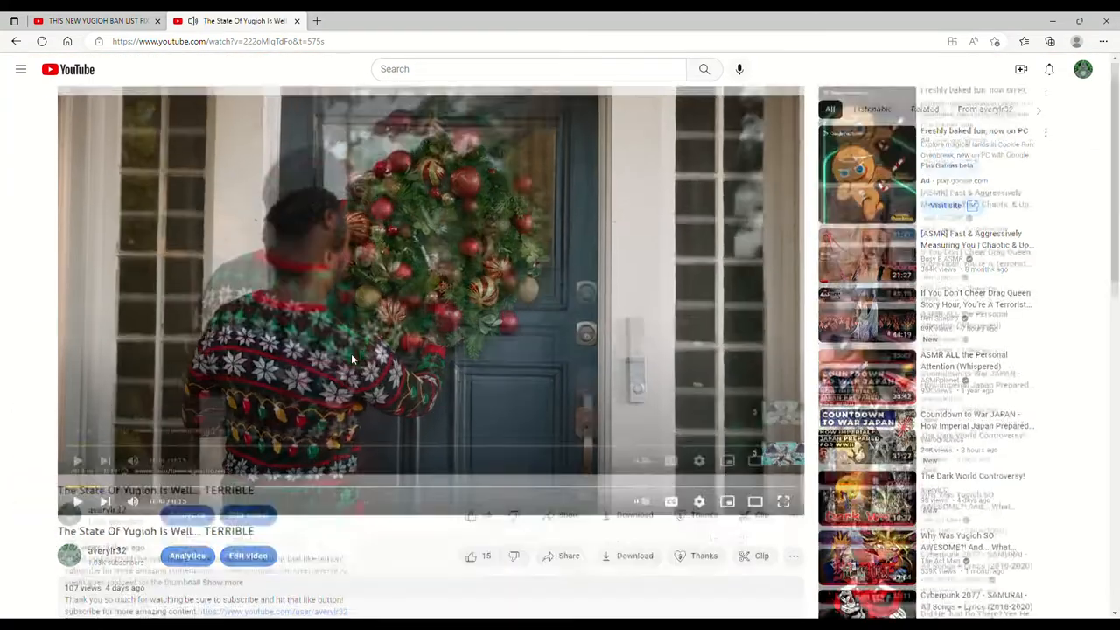
{"action": "scroll", "scroll_direction": "down", "scroll_amount": 3}
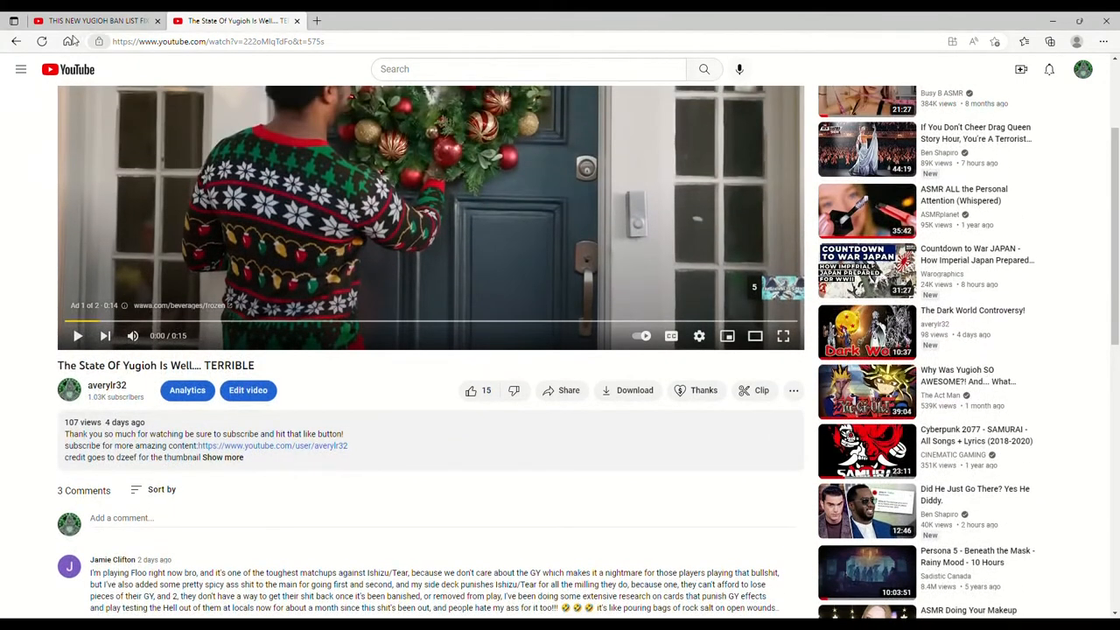
{"action": "left_click", "coordinate": [107, 385]}
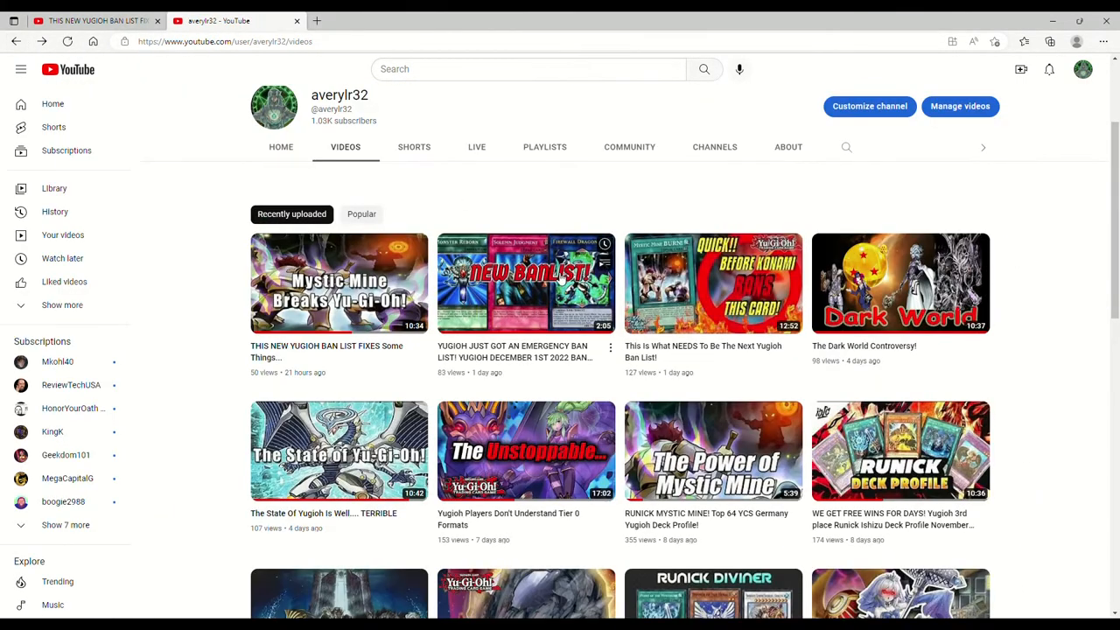
{"action": "left_click", "coordinate": [526, 282]}
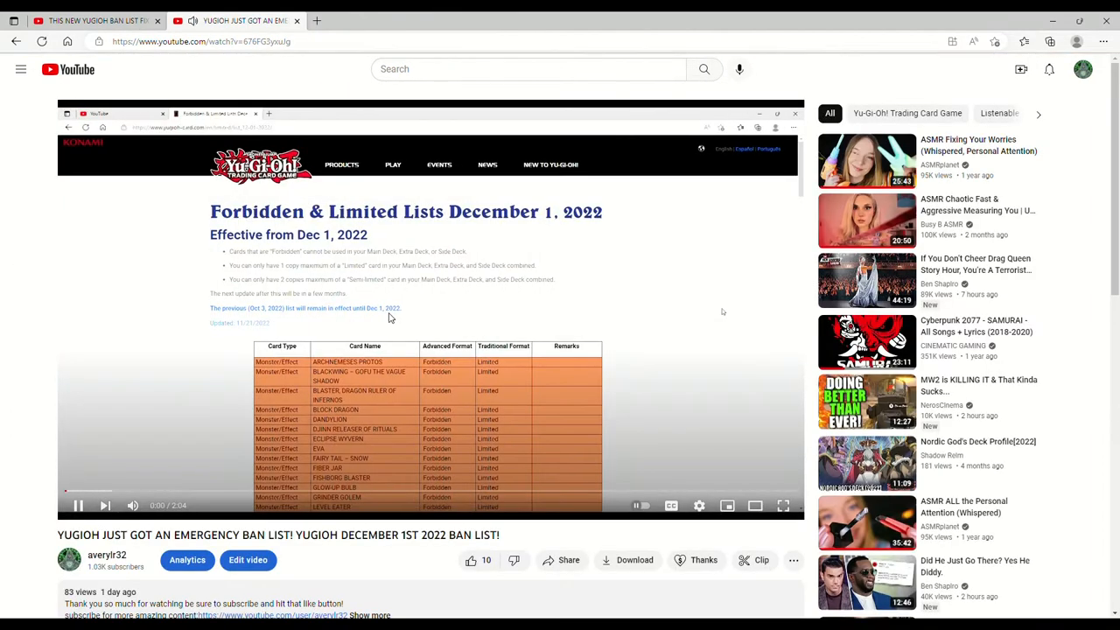
{"action": "scroll", "scroll_direction": "down", "scroll_amount": 3}
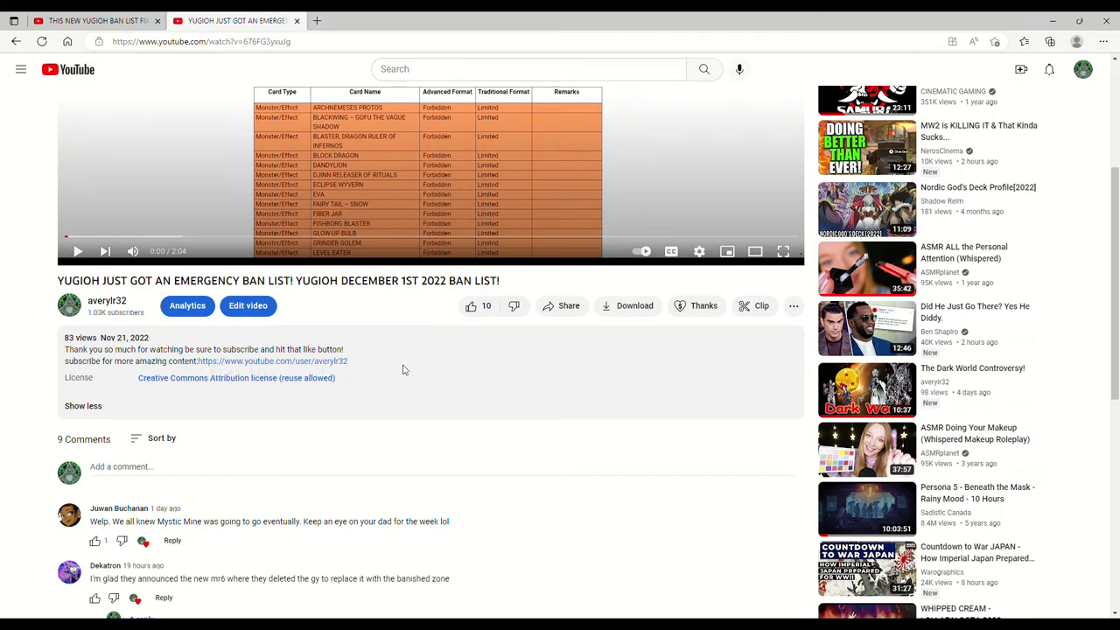
{"action": "mouse_move", "coordinate": [381, 391]}
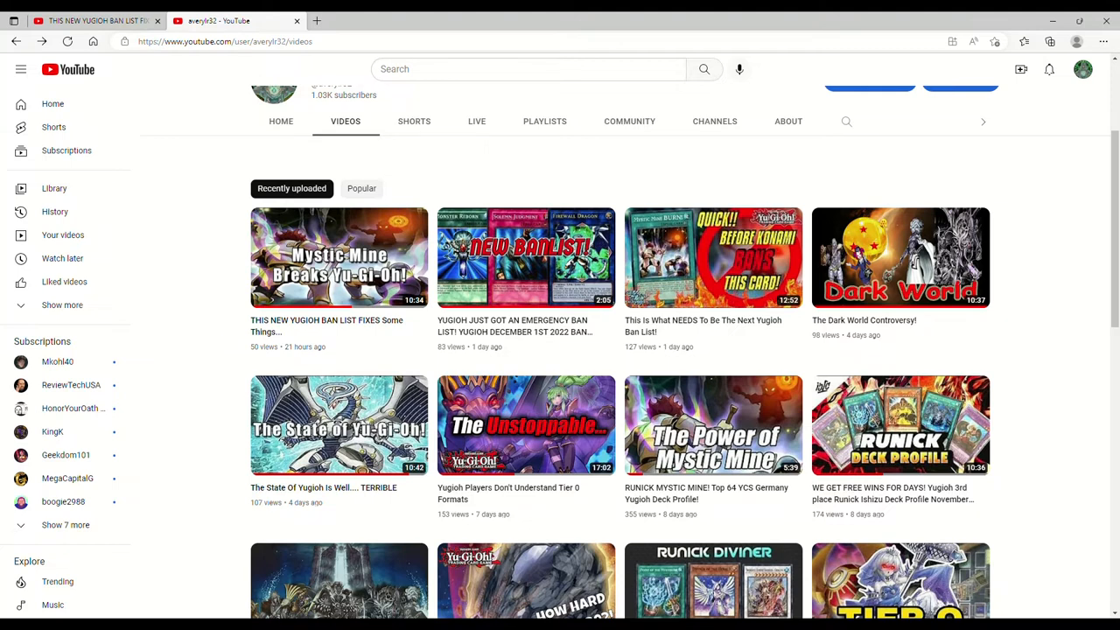
{"action": "mouse_move", "coordinate": [723, 181]}
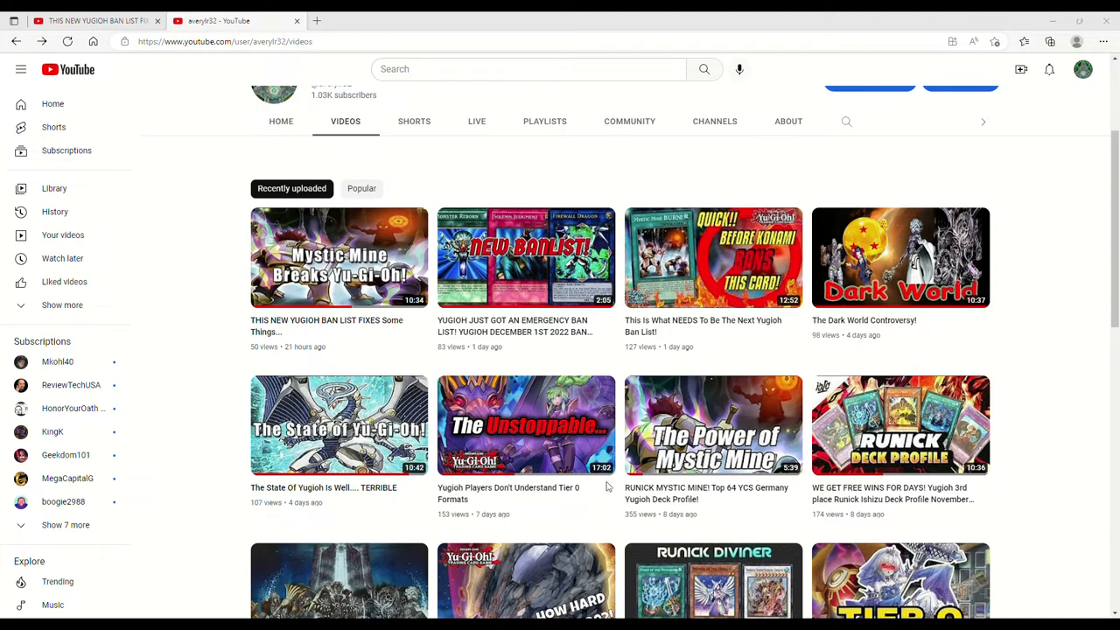
{"action": "mouse_move", "coordinate": [600, 487]}
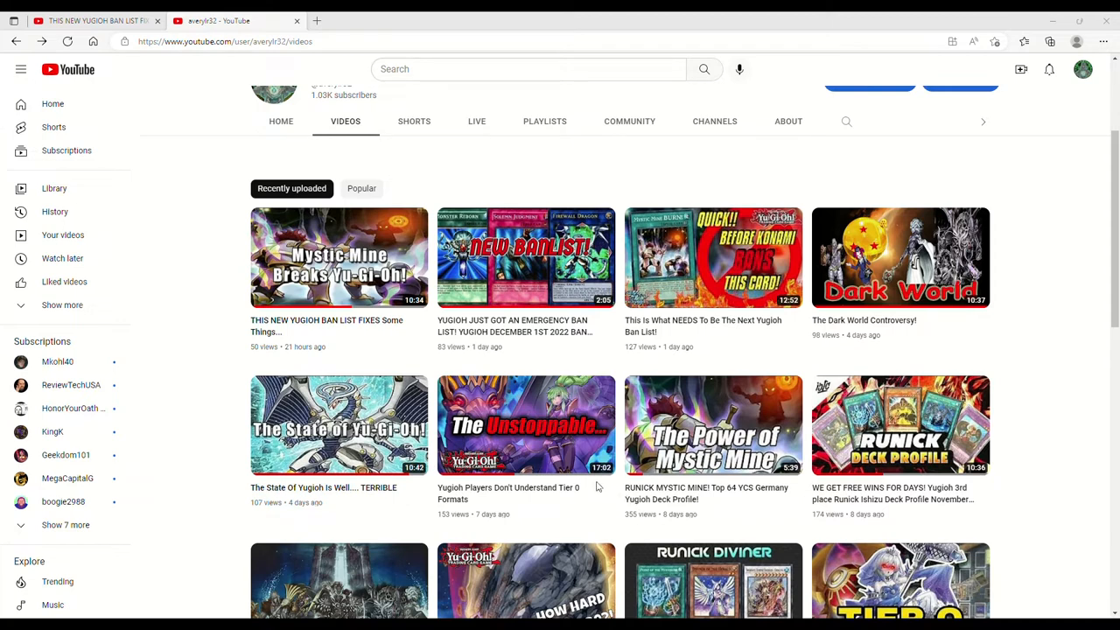
{"action": "mouse_move", "coordinate": [562, 478]}
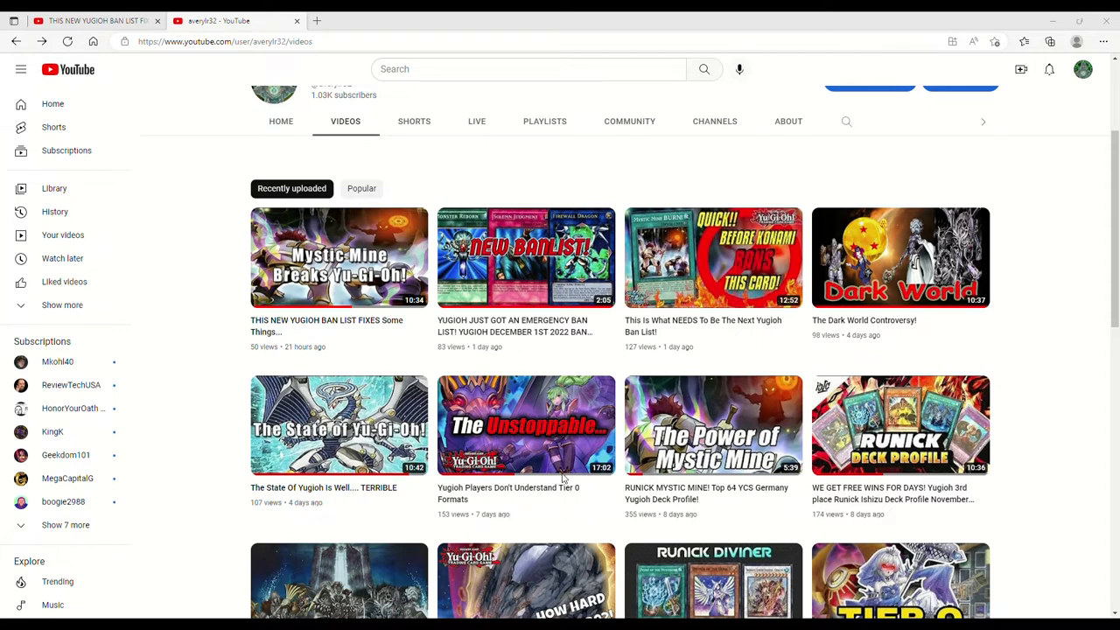
{"action": "mouse_move", "coordinate": [698, 495]}
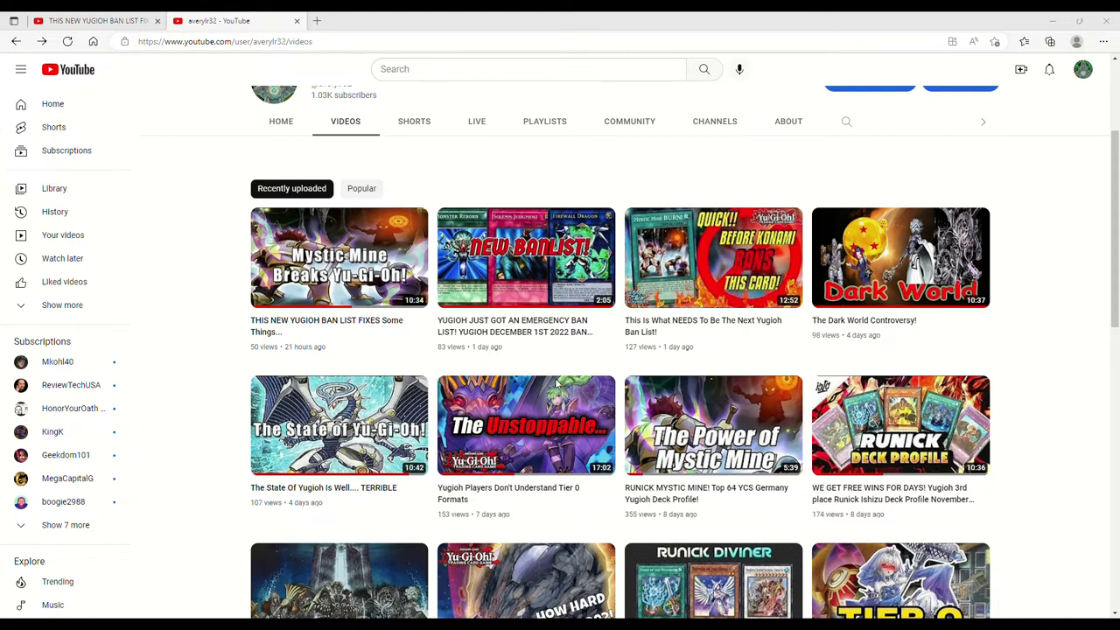
{"action": "mouse_move", "coordinate": [625, 437]}
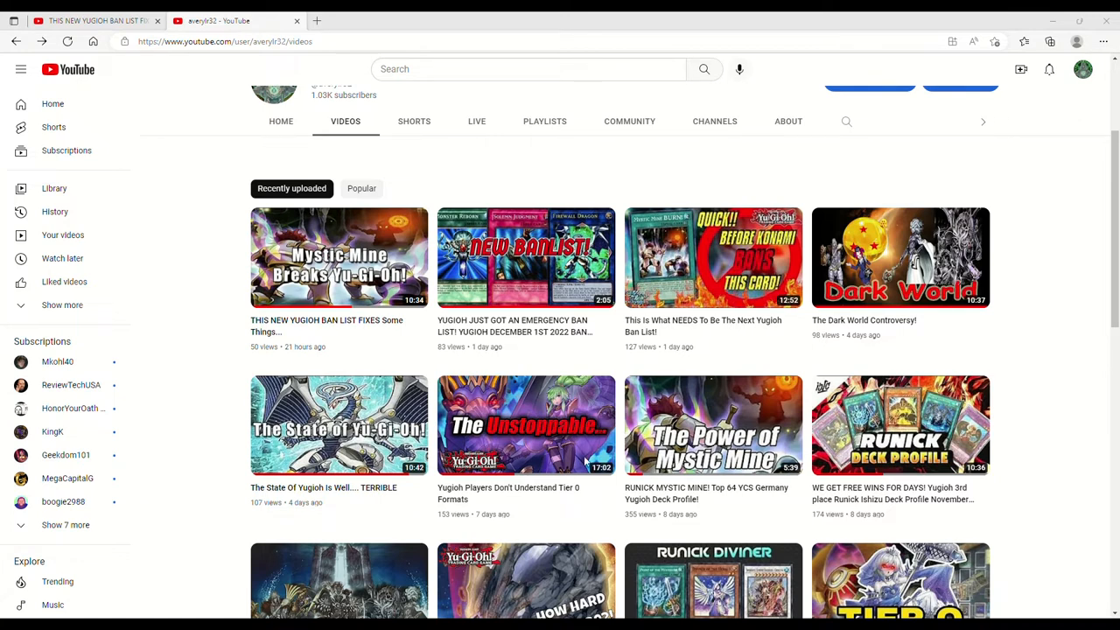
{"action": "mouse_move", "coordinate": [588, 461]}
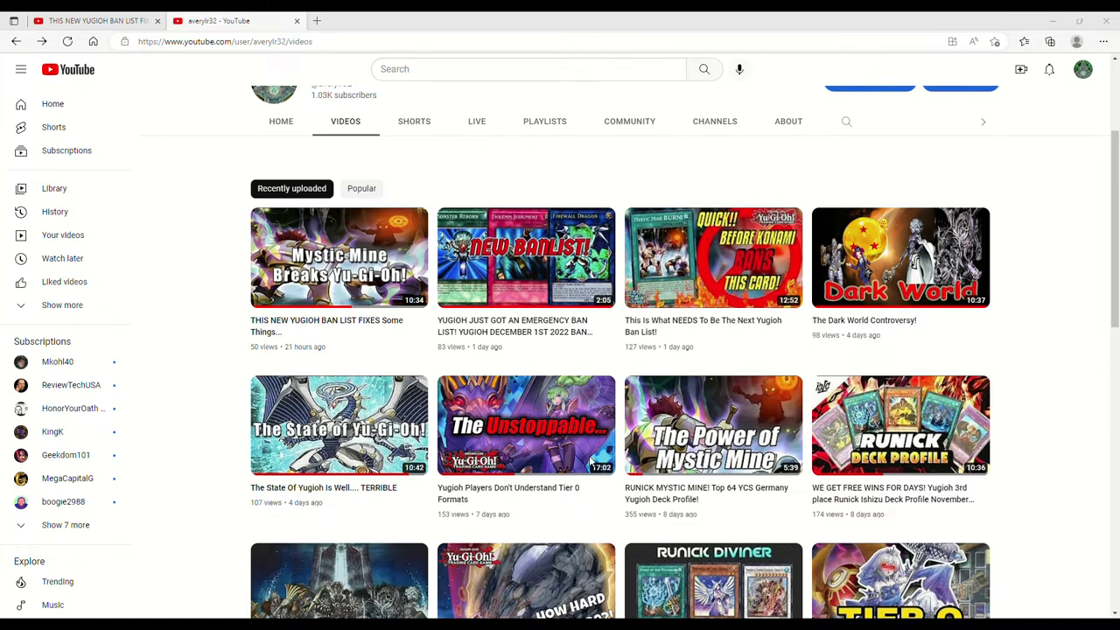
{"action": "mouse_move", "coordinate": [658, 461]}
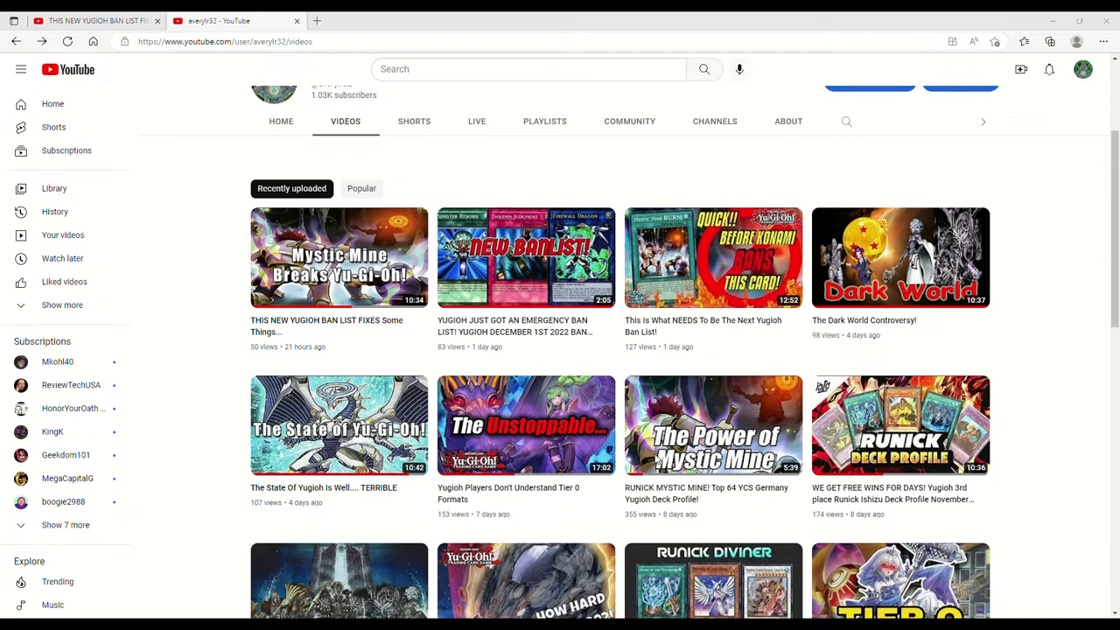
{"action": "mouse_move", "coordinate": [658, 459]}
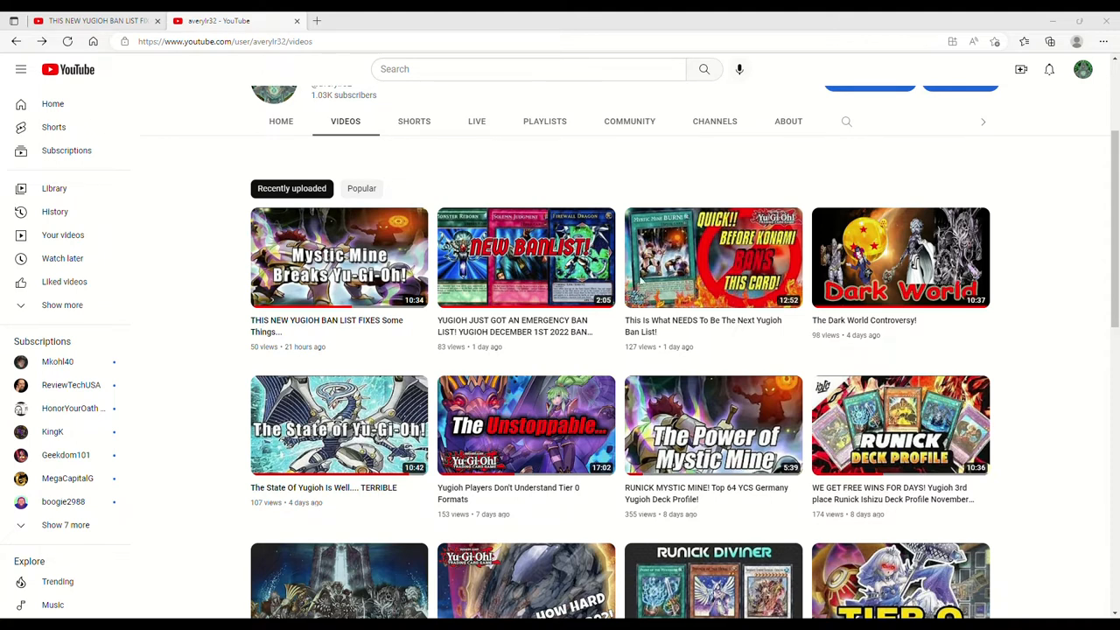
{"action": "mouse_move", "coordinate": [683, 500]}
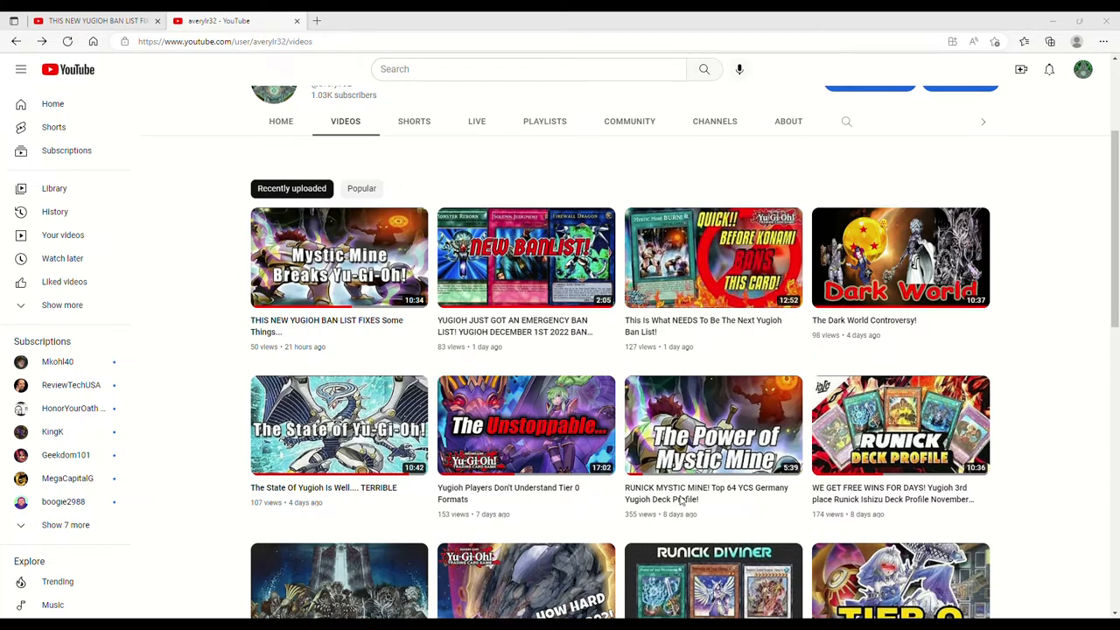
Scroll the channel's Videos page of newest Yu-Gi-Oh uploads
{"action": "scroll", "scroll_direction": "down", "scroll_amount": 3}
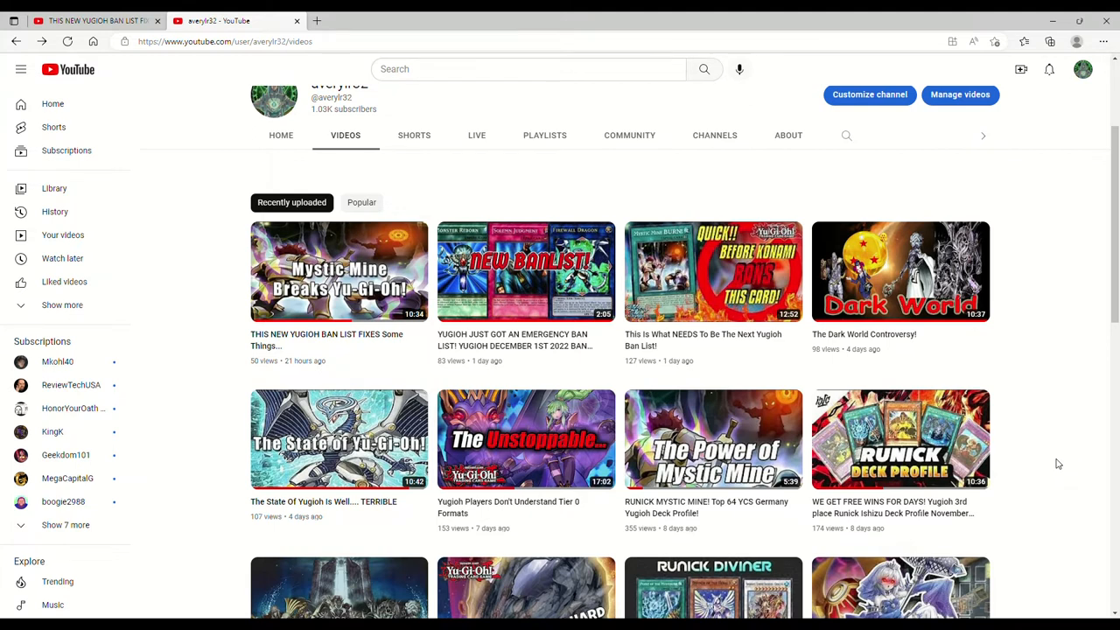
{"action": "mouse_move", "coordinate": [162, 167]}
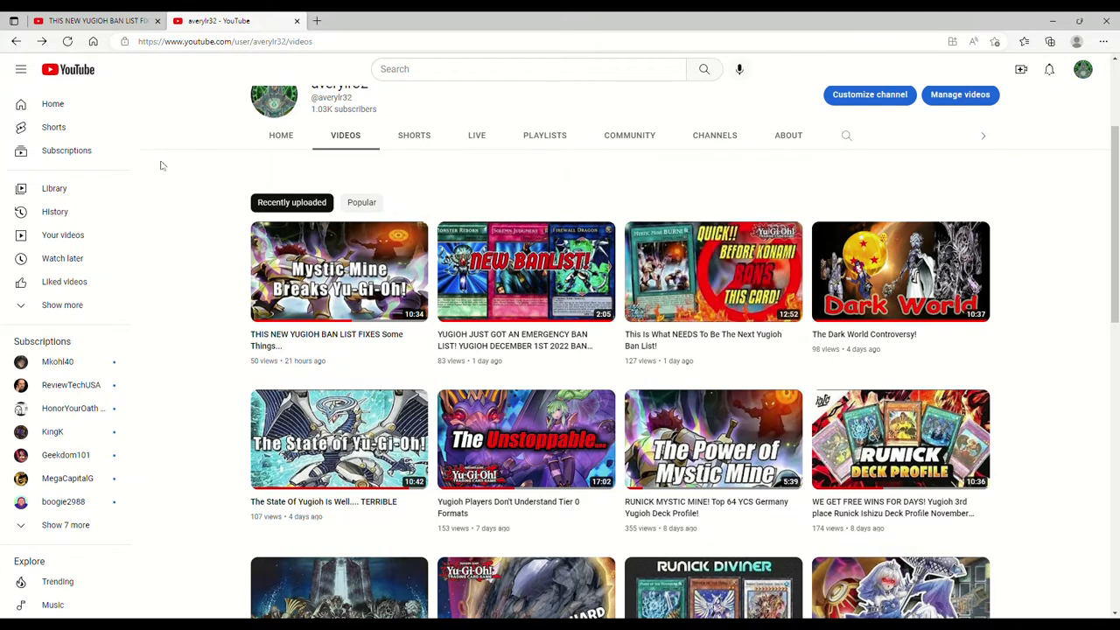
{"action": "mouse_move", "coordinate": [208, 247]}
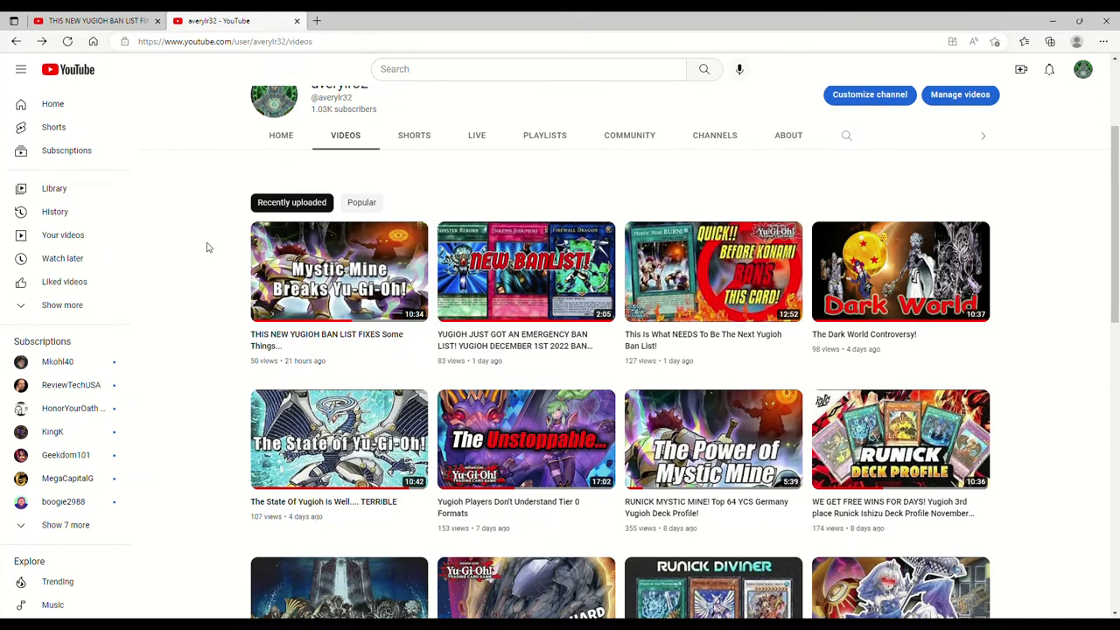
{"action": "mouse_move", "coordinate": [300, 57]}
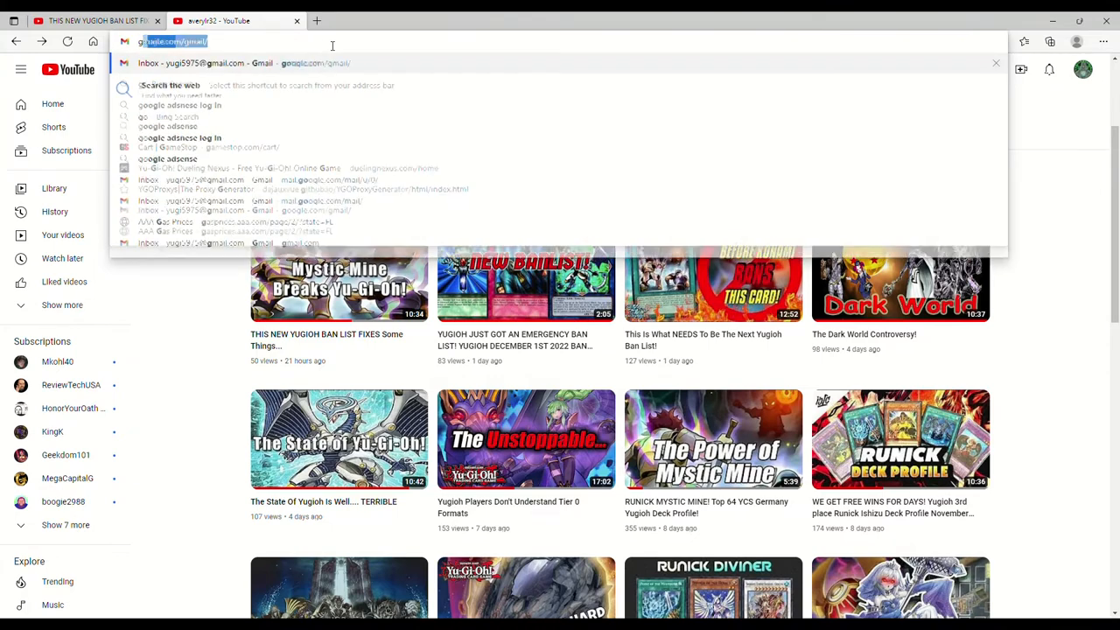
Search Bing for 'google images yugioh' from the Edge address bar
{"action": "type", "text": "google images yug"}
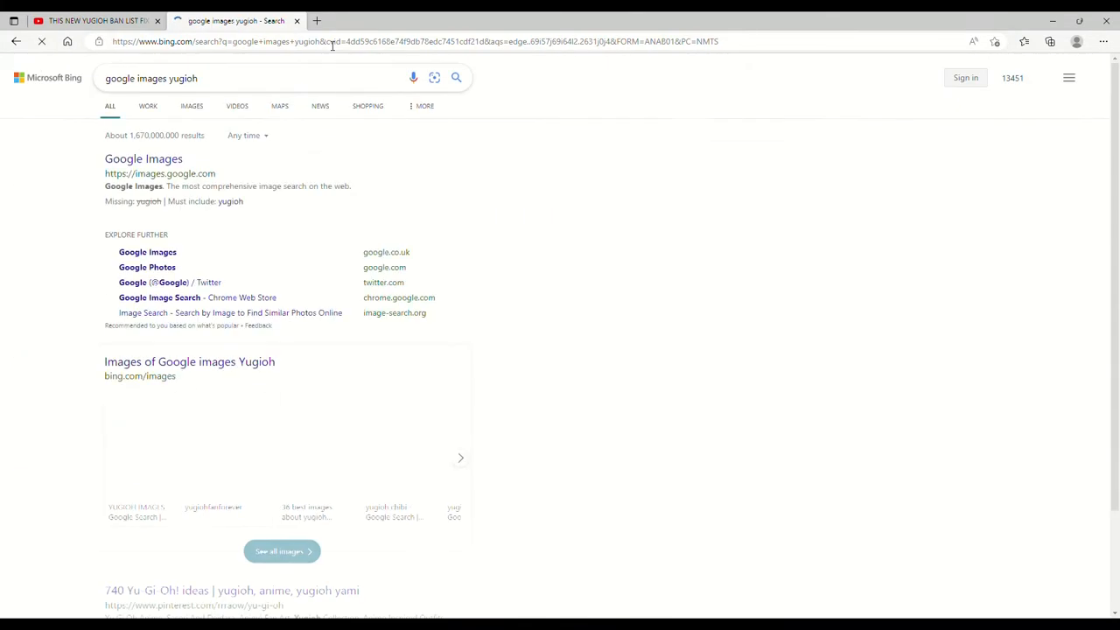
In Bing Images, view the Pinterest Yu-Gi-Oh GX villains picture, then close it
{"action": "left_click", "coordinate": [191, 105]}
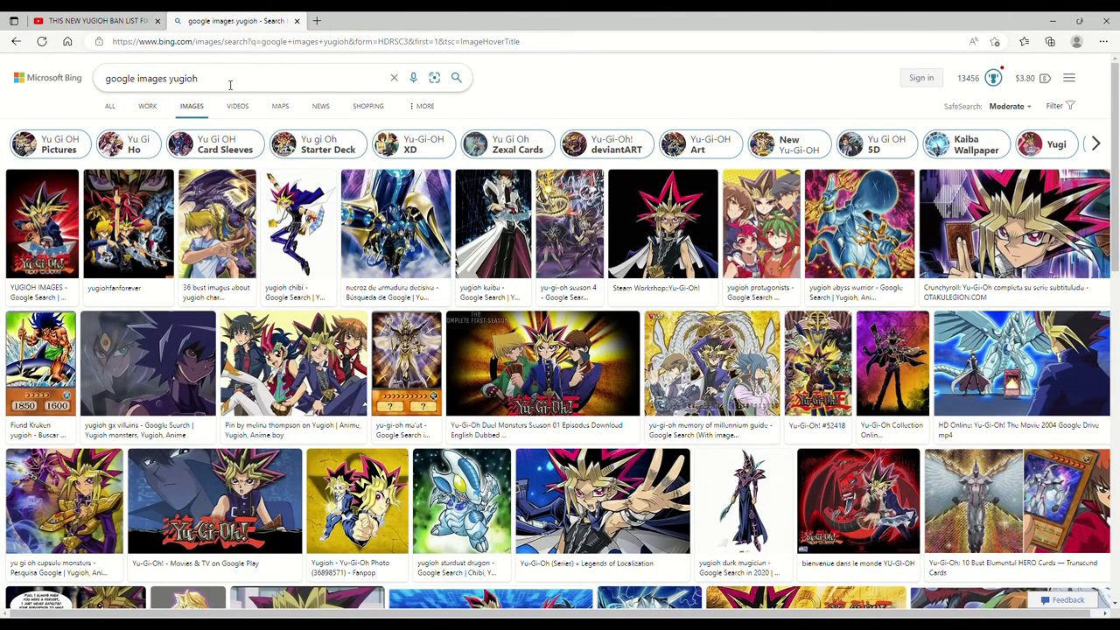
{"action": "left_click", "coordinate": [148, 363]}
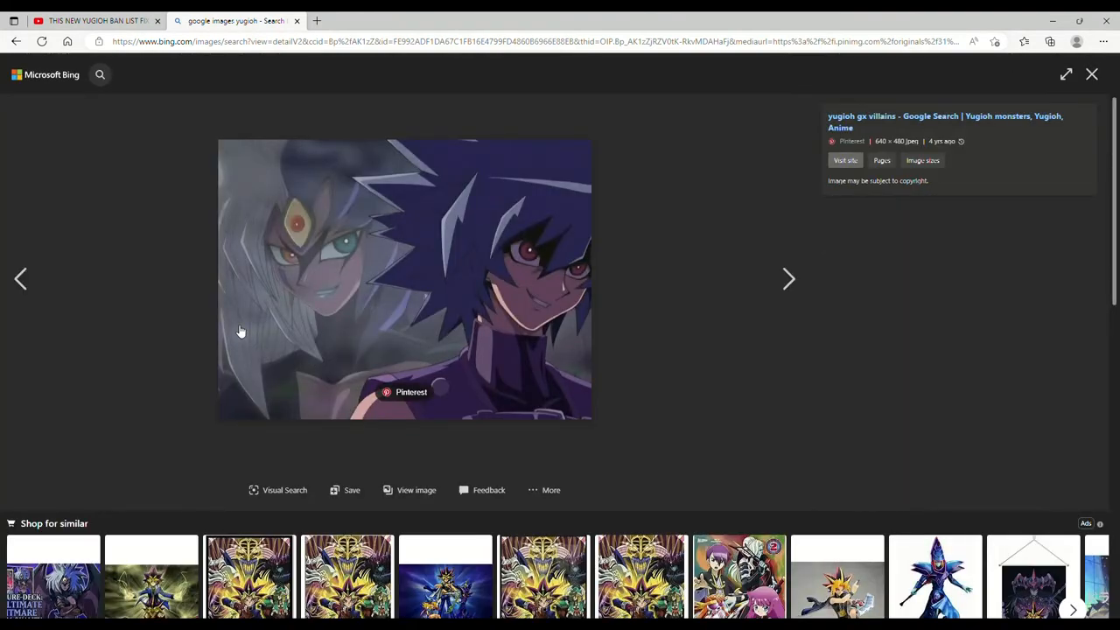
{"action": "mouse_move", "coordinate": [602, 265]}
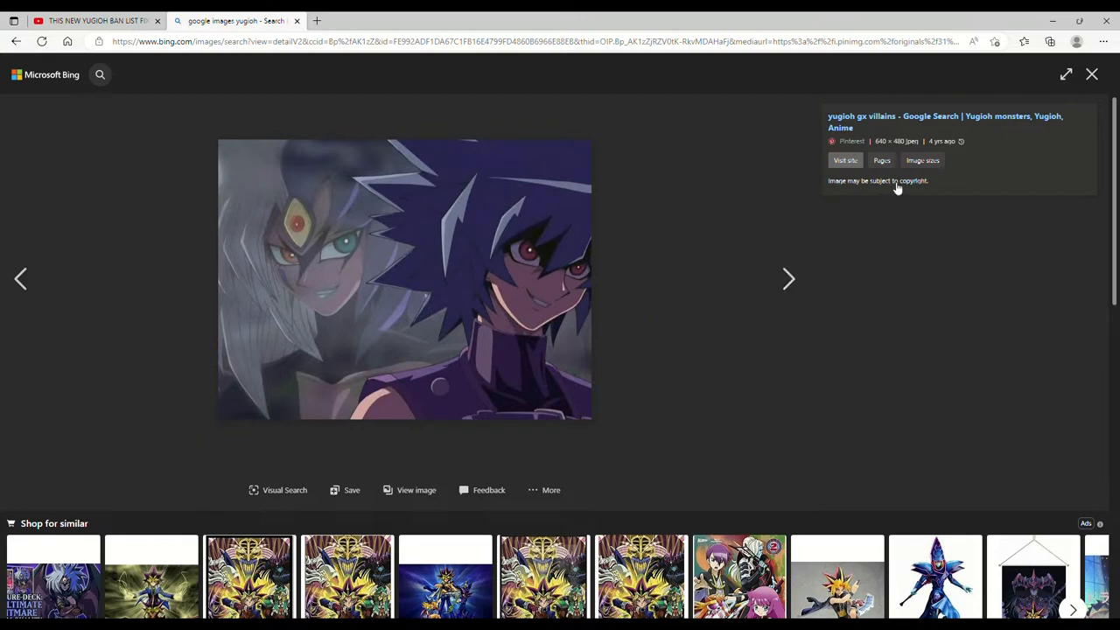
{"action": "mouse_move", "coordinate": [882, 246]}
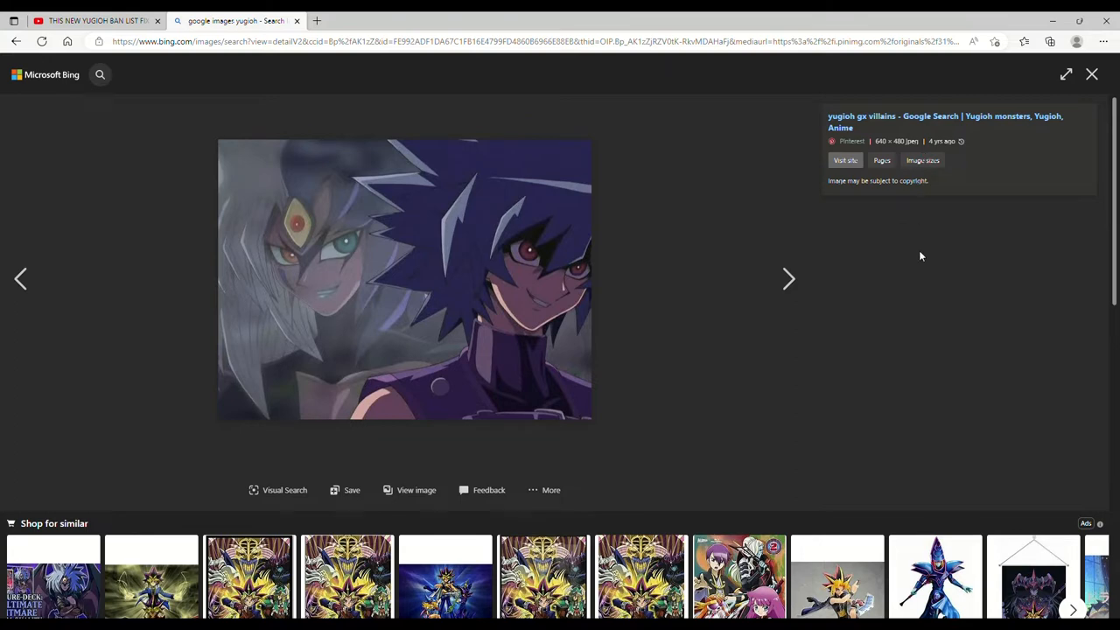
{"action": "mouse_move", "coordinate": [708, 144]}
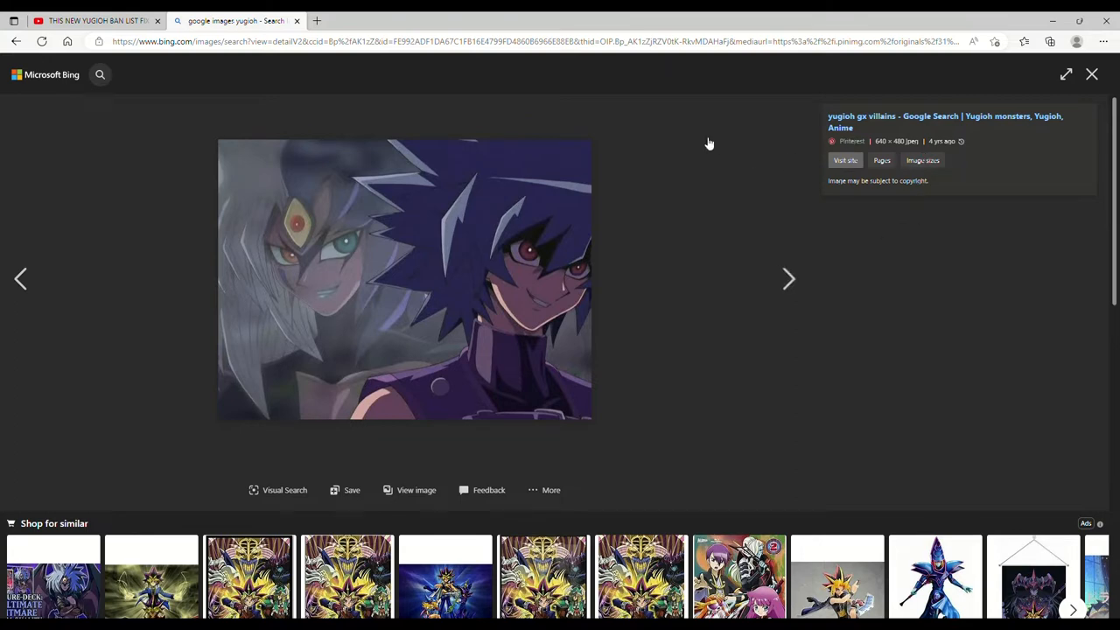
{"action": "mouse_move", "coordinate": [722, 184]}
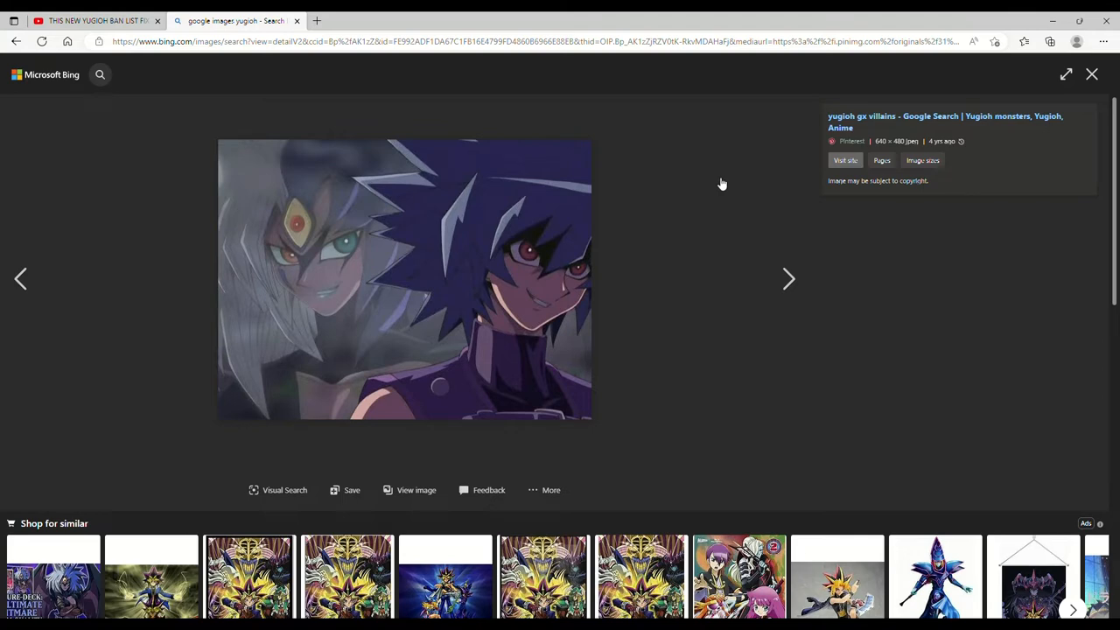
{"action": "mouse_move", "coordinate": [731, 208]}
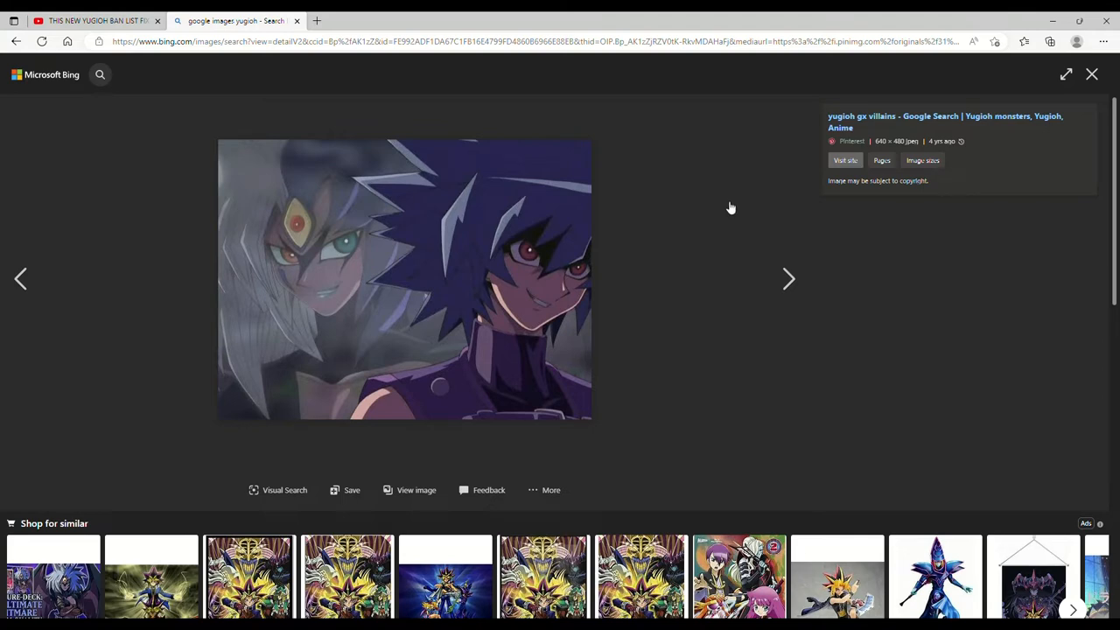
{"action": "mouse_move", "coordinate": [990, 104]}
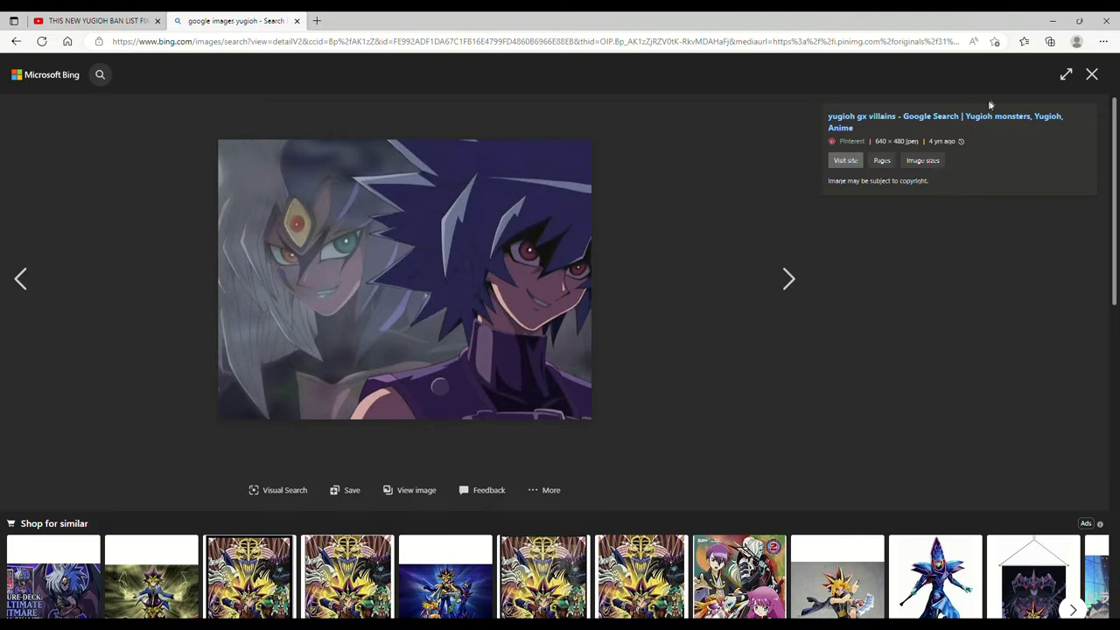
{"action": "left_click", "coordinate": [1092, 74]}
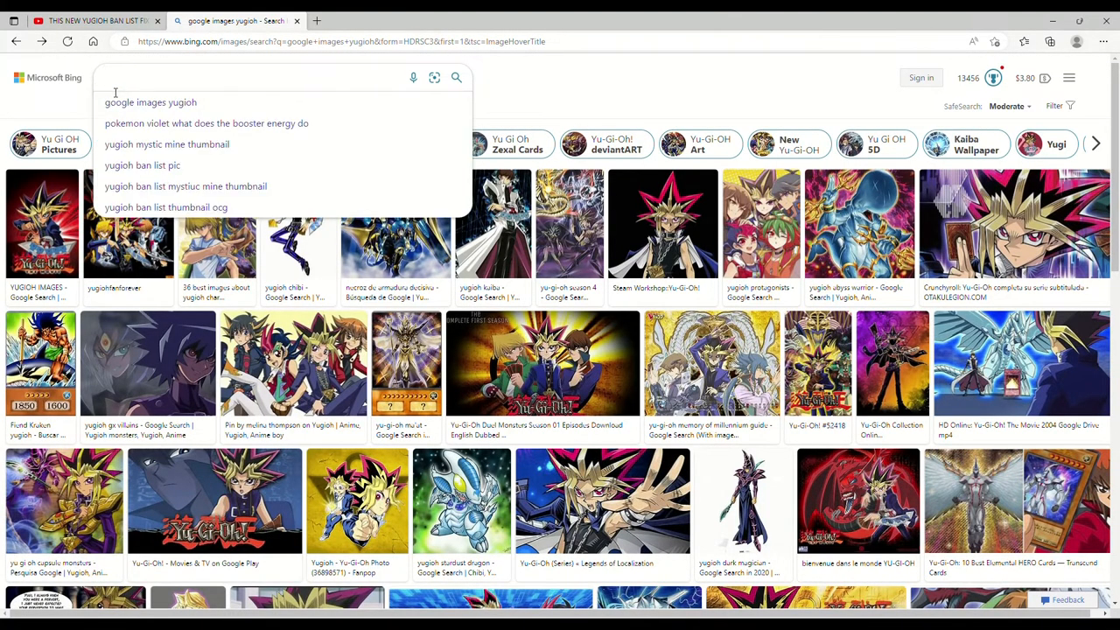
Search Bing for 'yugioh neshy' and switch to video results
{"action": "type", "text": "yugioh neshy"}
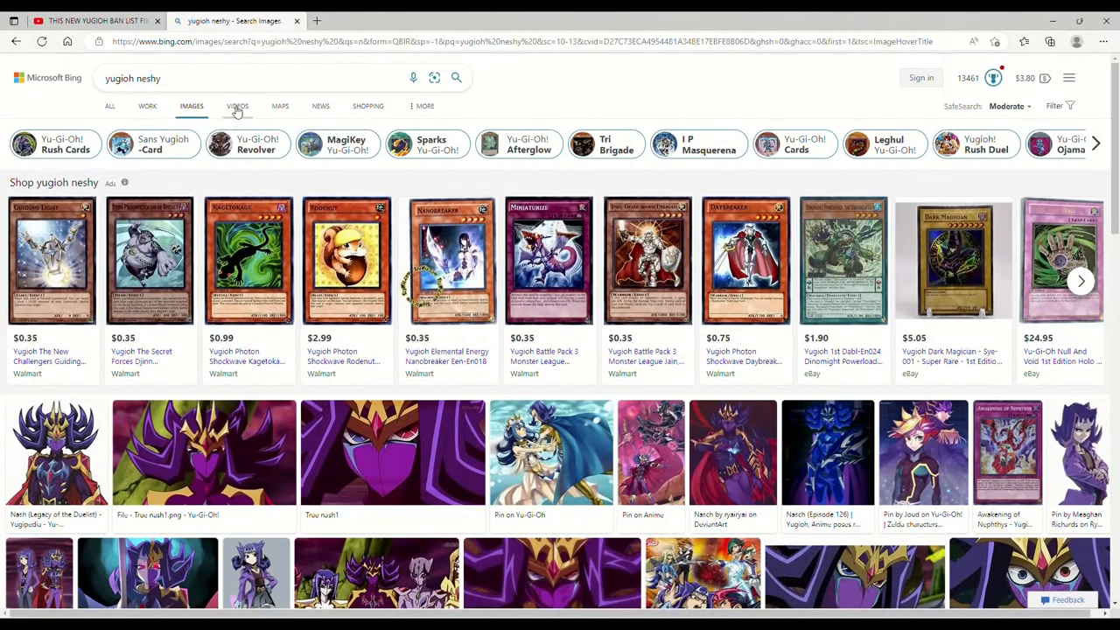
{"action": "left_click", "coordinate": [237, 106]}
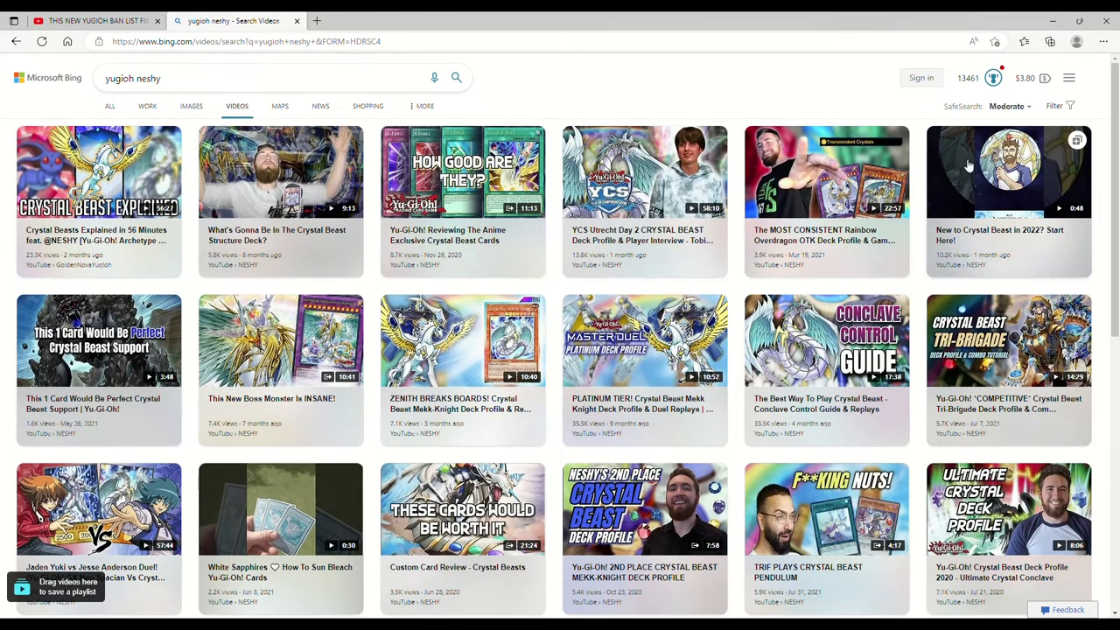
{"action": "mouse_move", "coordinate": [799, 112]}
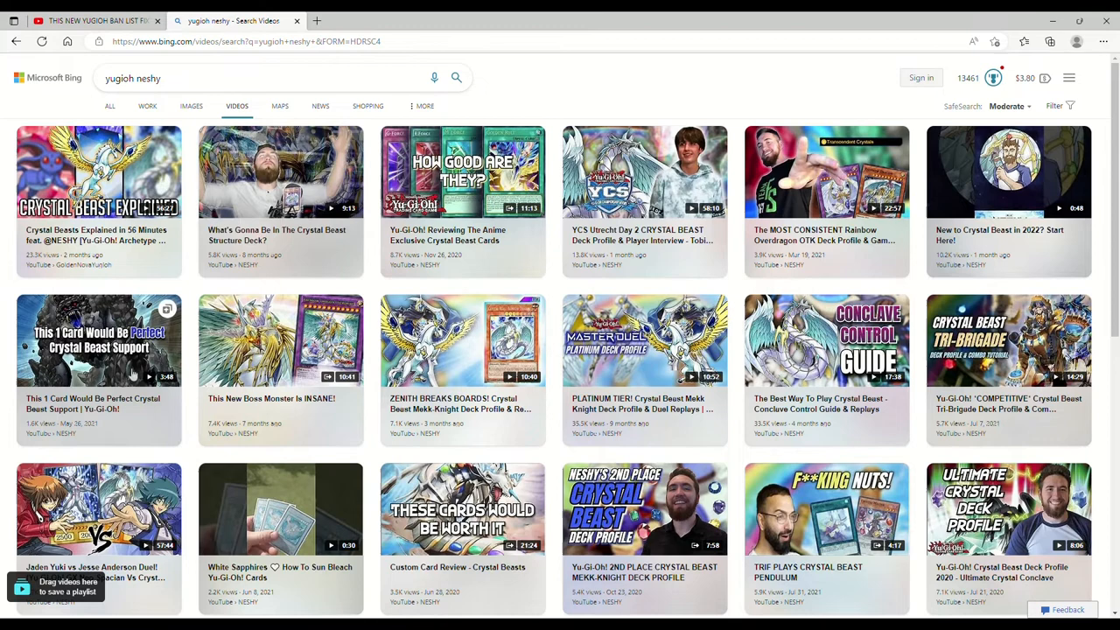
{"action": "mouse_move", "coordinate": [217, 271]}
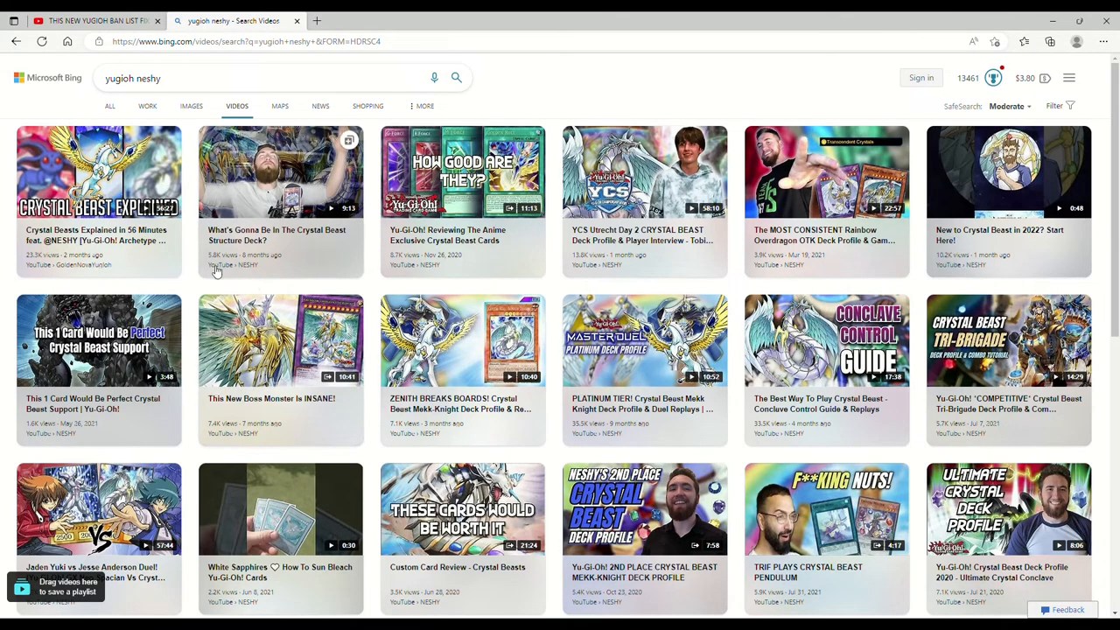
{"action": "mouse_move", "coordinate": [205, 268]}
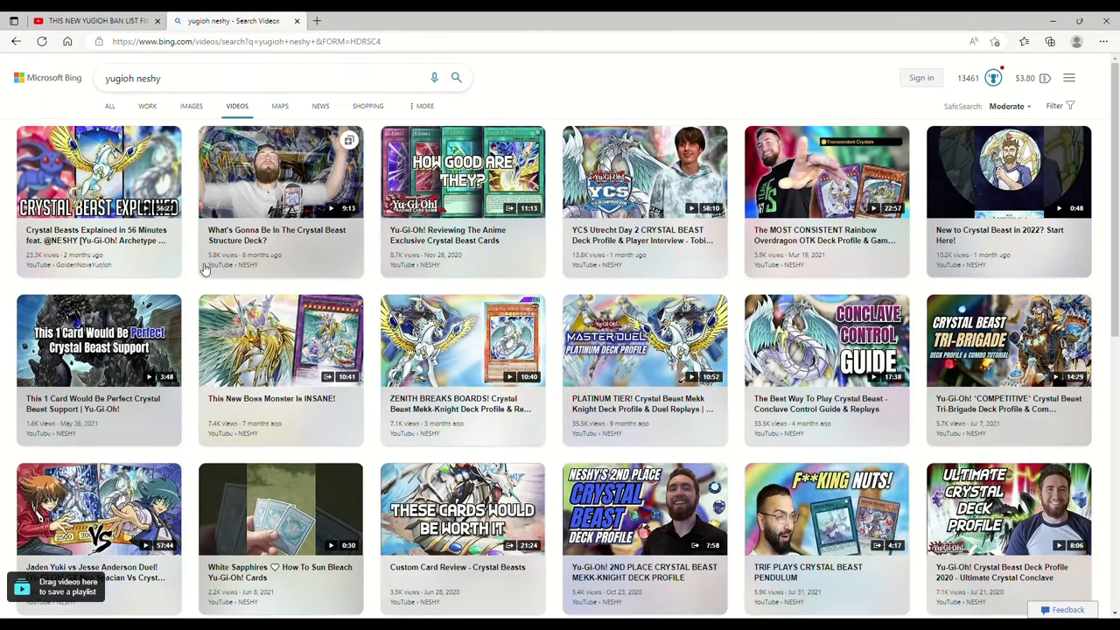
{"action": "mouse_move", "coordinate": [645, 341]}
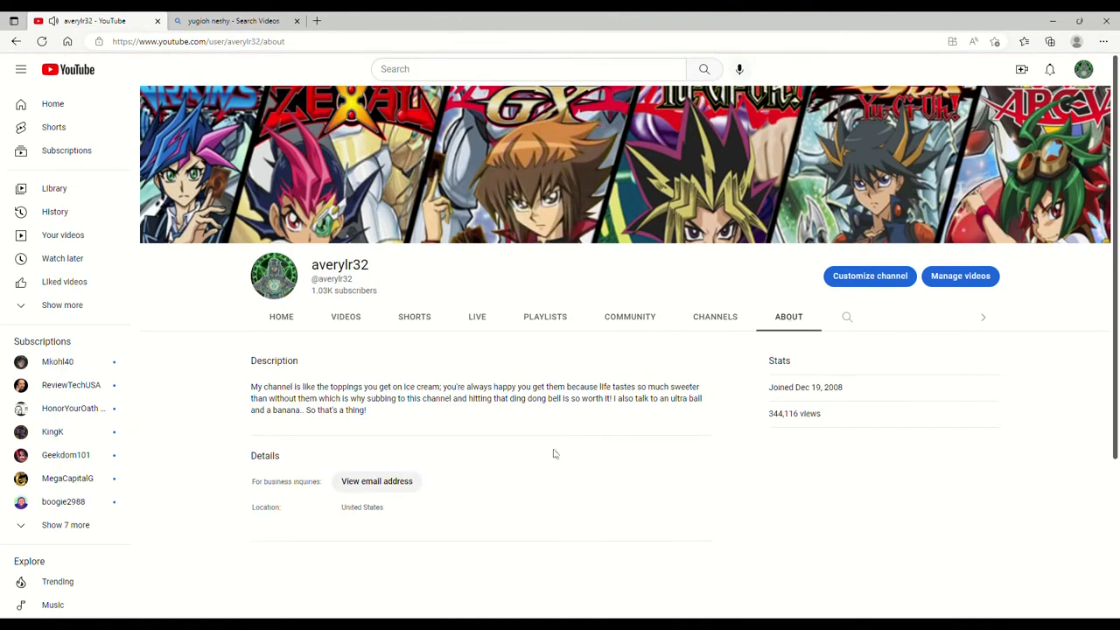
{"action": "mouse_move", "coordinate": [377, 481]}
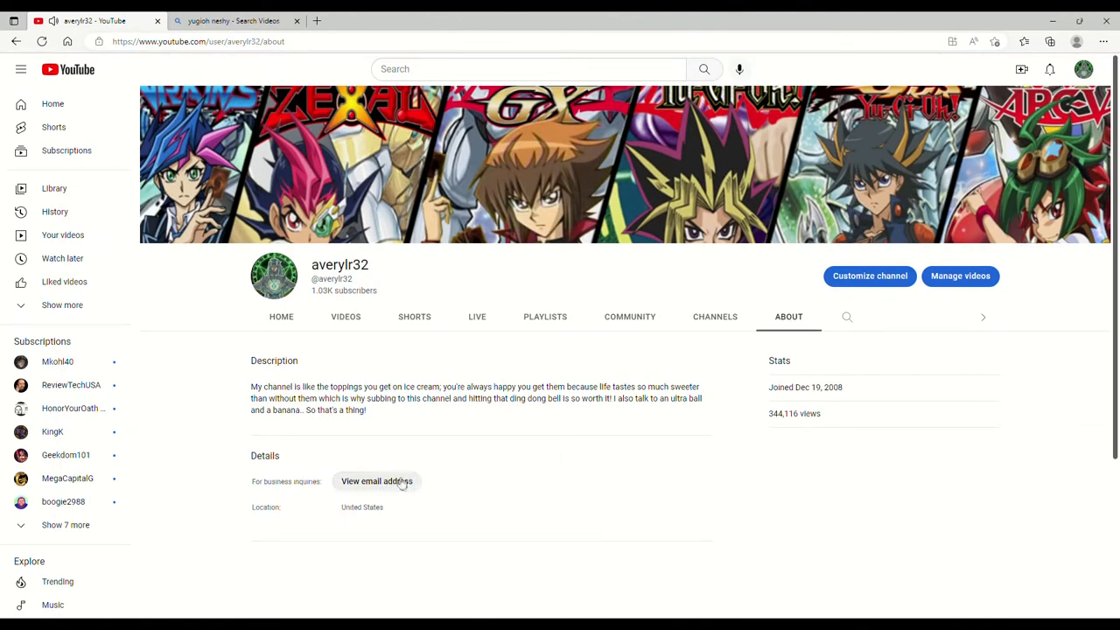
Reveal the For business inquiries email address on the channel's About tab
{"action": "left_click", "coordinate": [376, 481]}
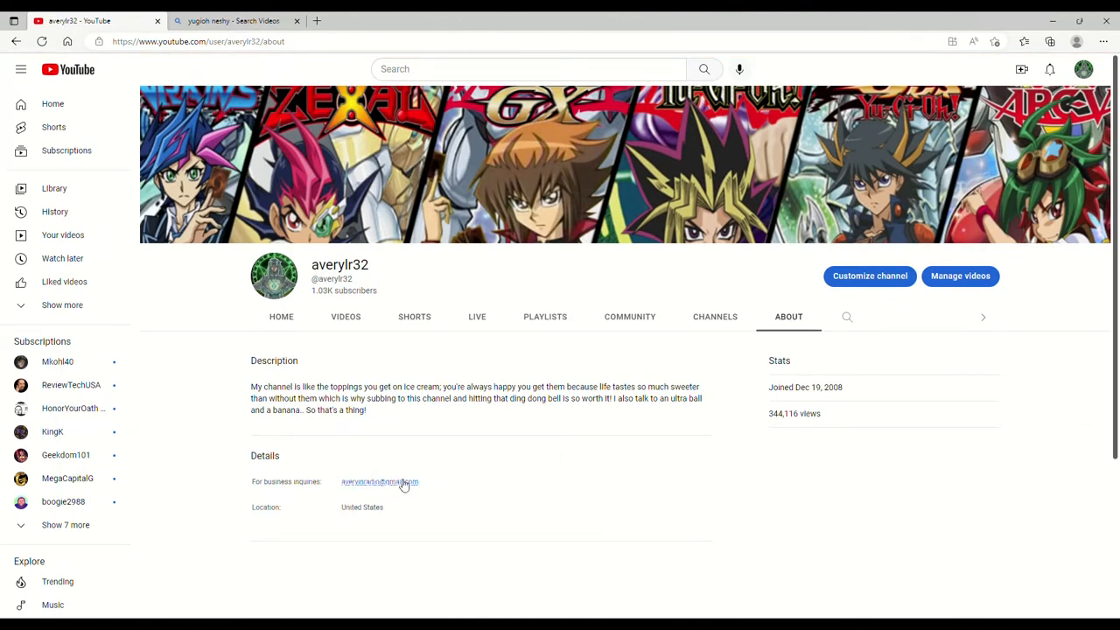
{"action": "mouse_move", "coordinate": [396, 499]}
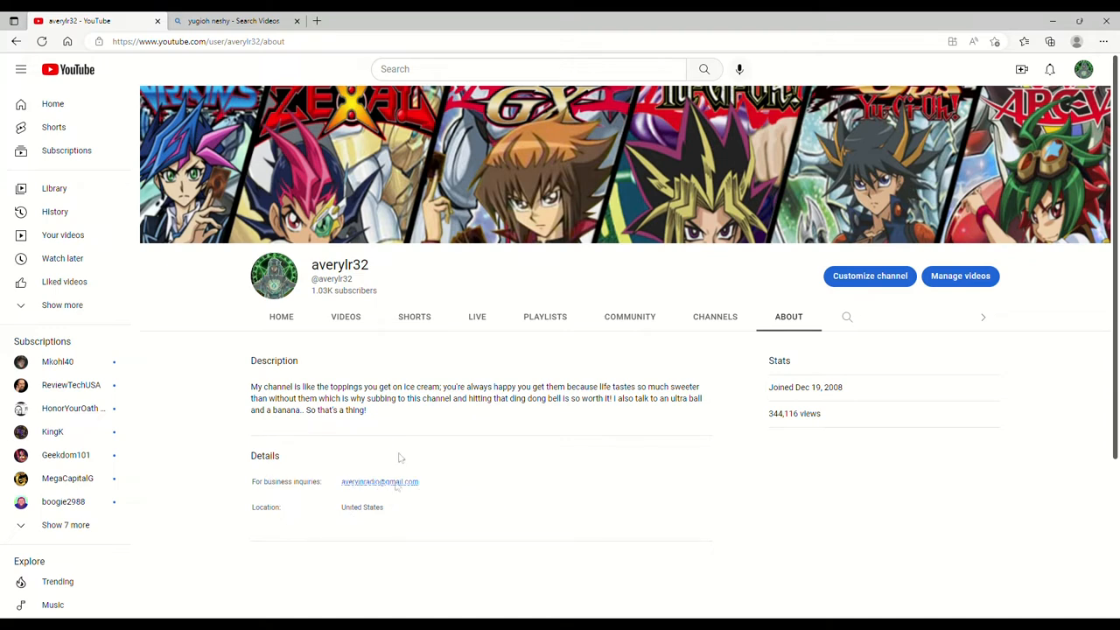
{"action": "mouse_move", "coordinate": [529, 503]}
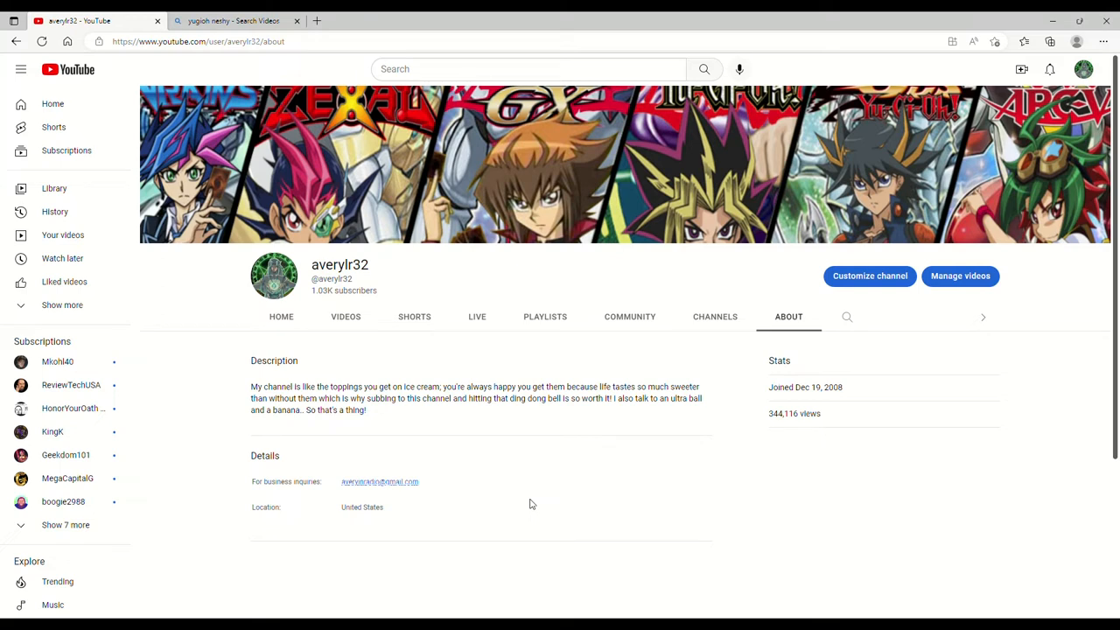
{"action": "mouse_move", "coordinate": [551, 511]}
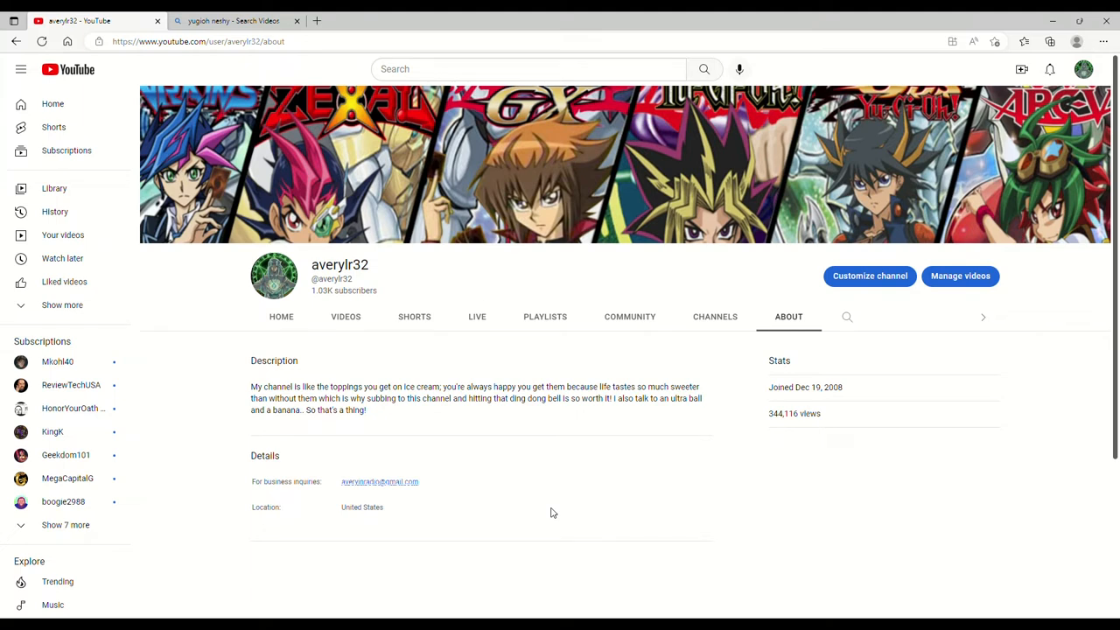
{"action": "mouse_move", "coordinate": [551, 465]}
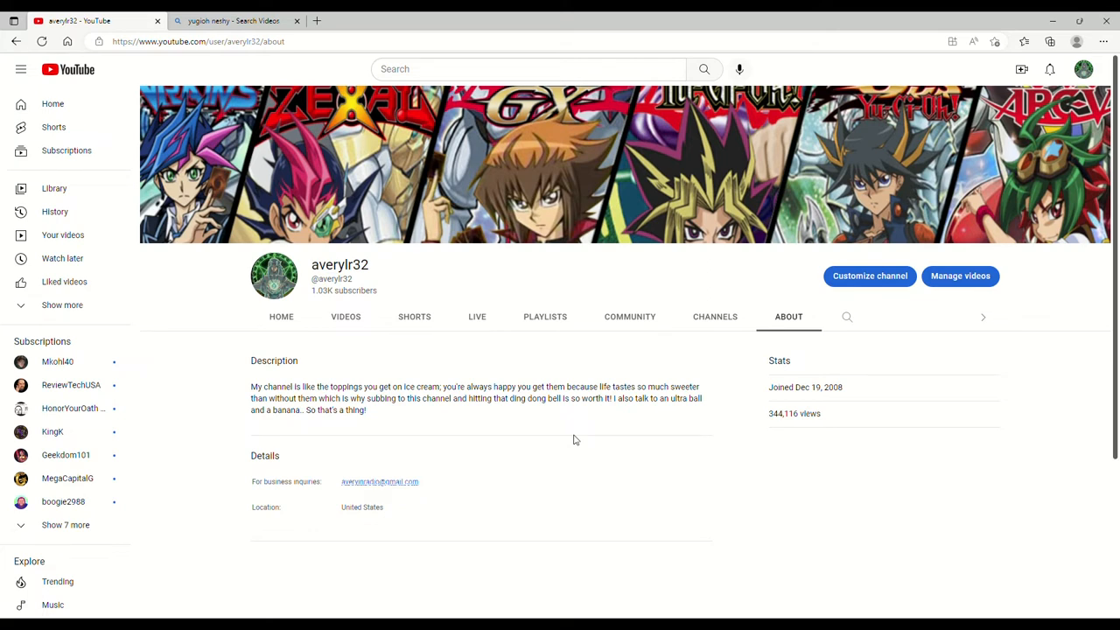
{"action": "mouse_move", "coordinate": [516, 490]}
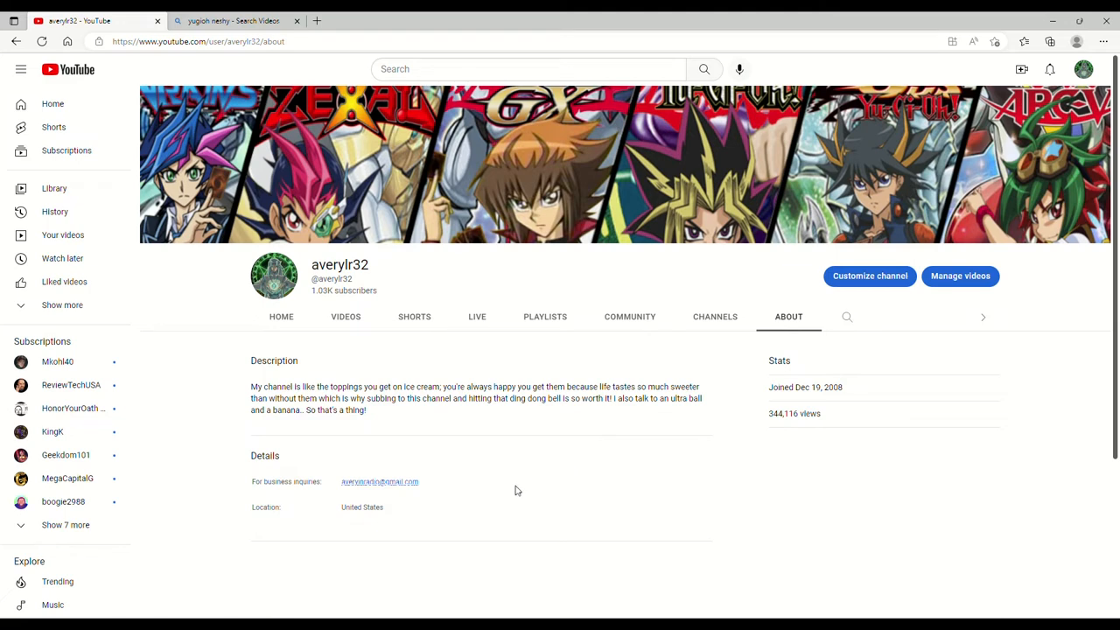
{"action": "mouse_move", "coordinate": [515, 449]}
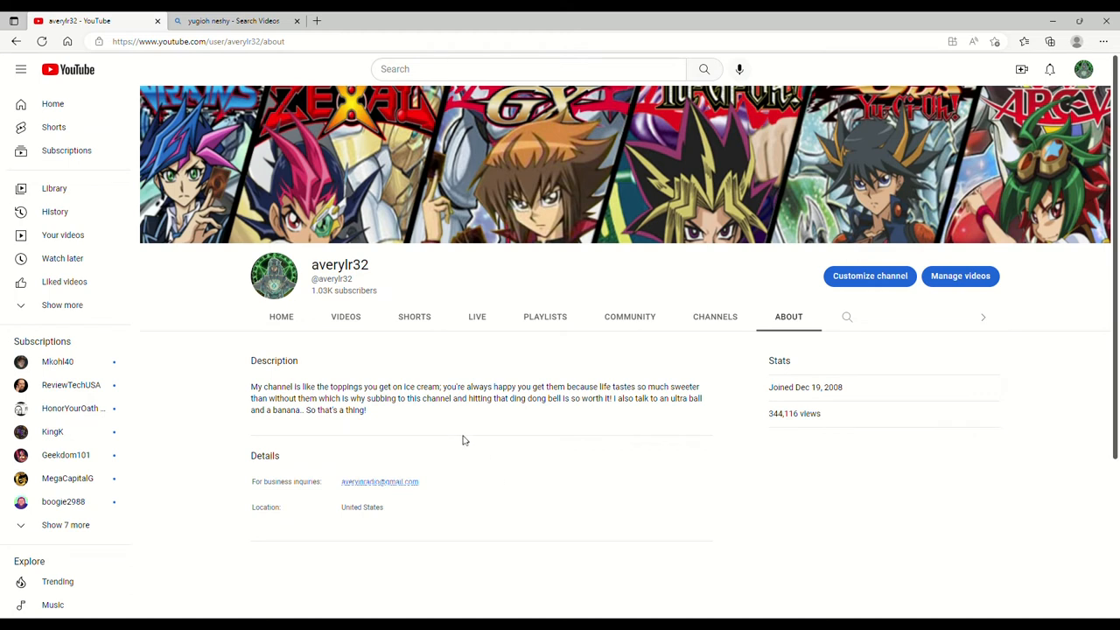
{"action": "mouse_move", "coordinate": [476, 483]}
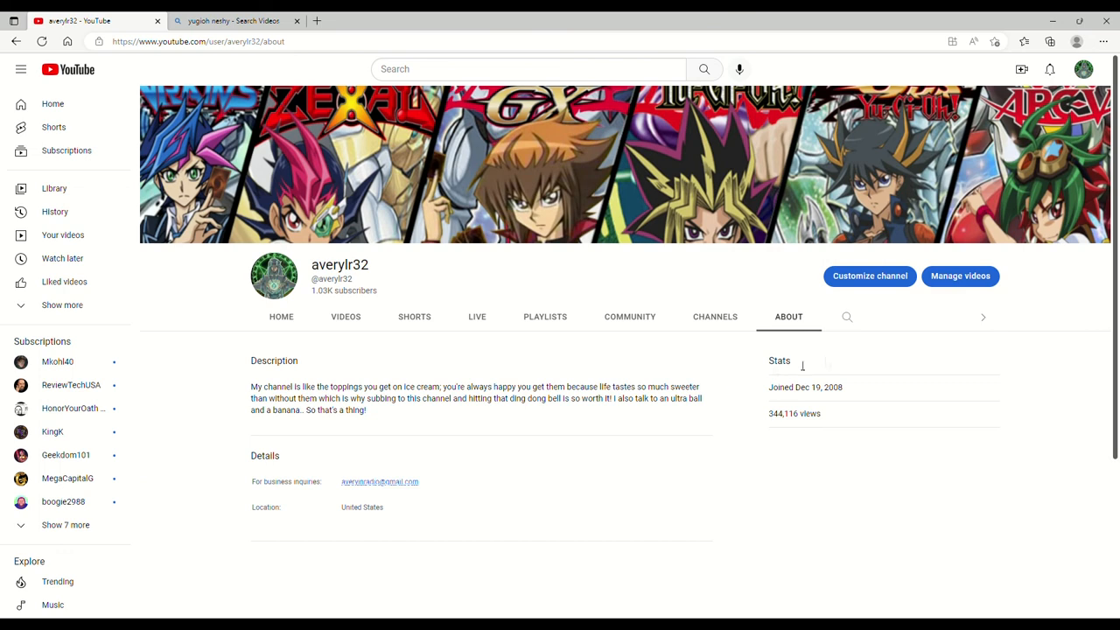
{"action": "mouse_move", "coordinate": [1007, 428]}
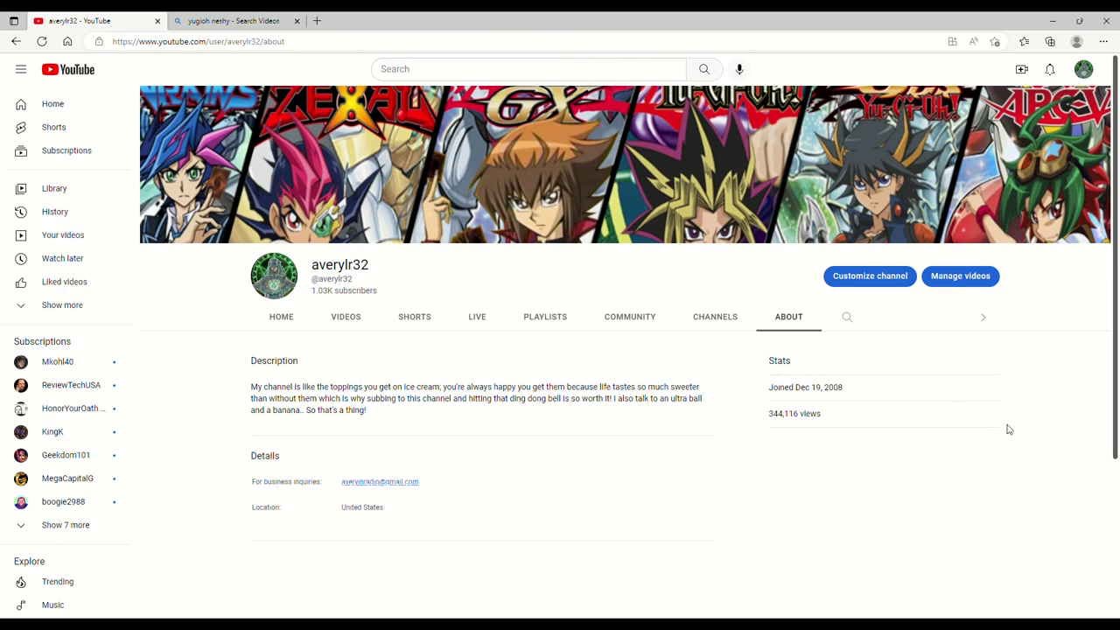